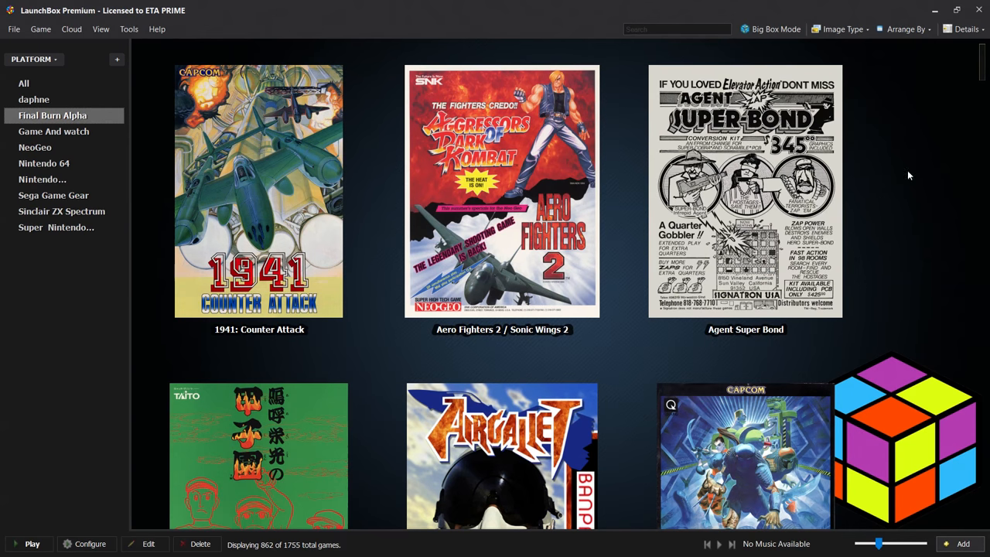
# Step: Run Tools > Create Missing Arcade/MAME Playlists and confirm, adding 24 arcade playlists
pyautogui.scroll(-3)
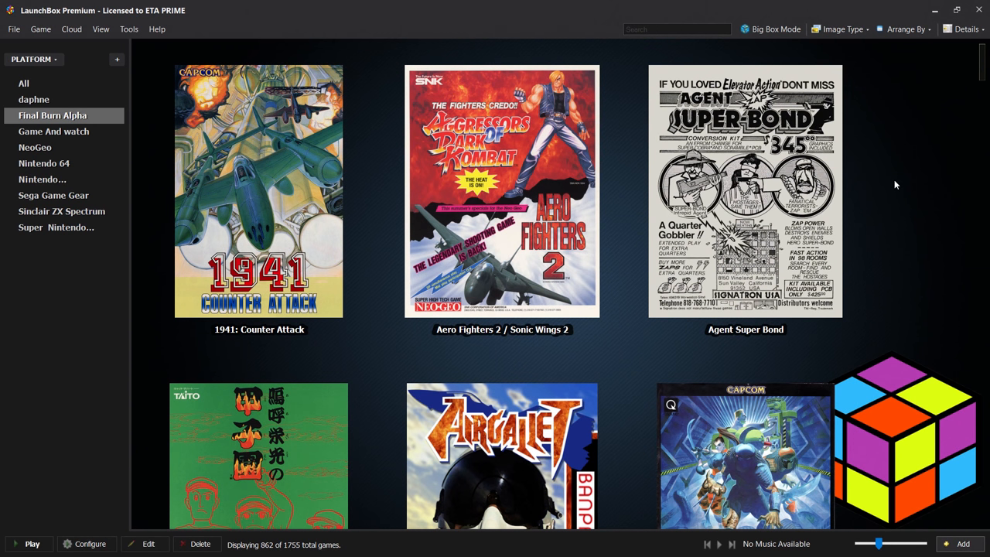
pyautogui.moveTo(981, 73)
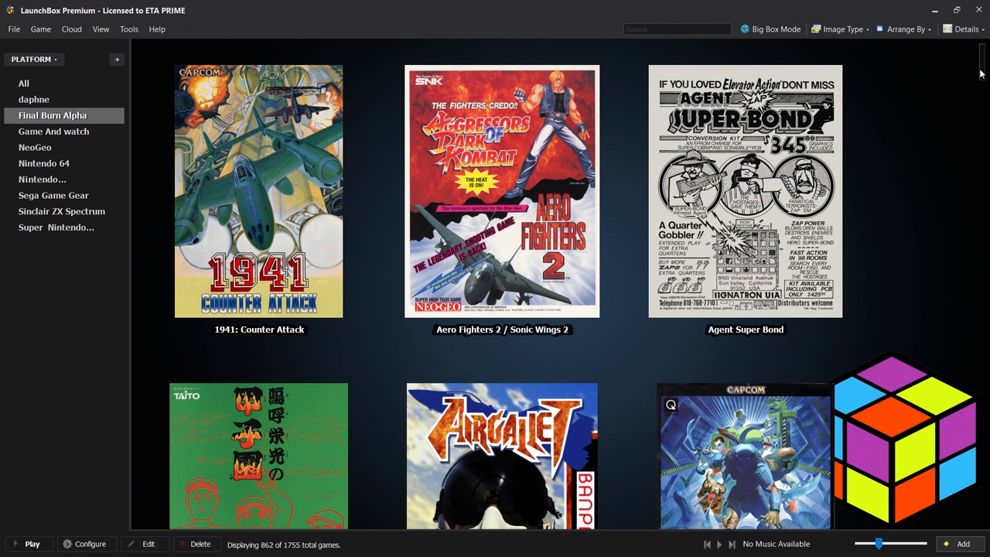
pyautogui.click(501, 190)
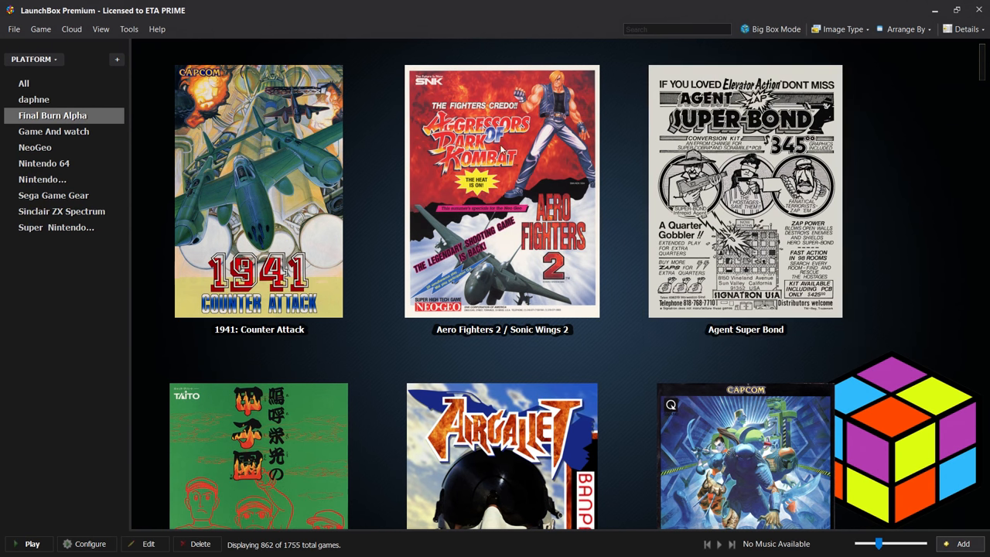
pyautogui.moveTo(624, 213)
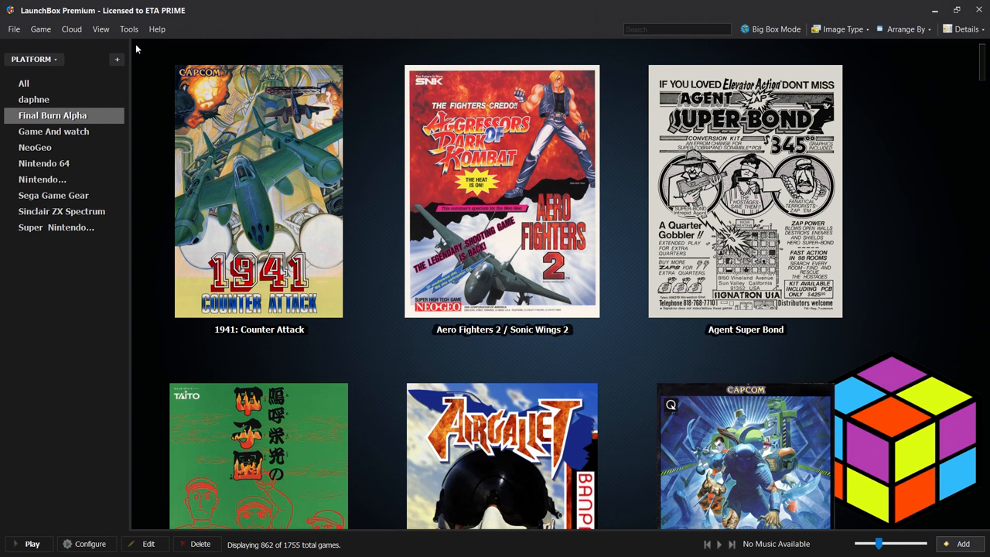
pyautogui.click(128, 28)
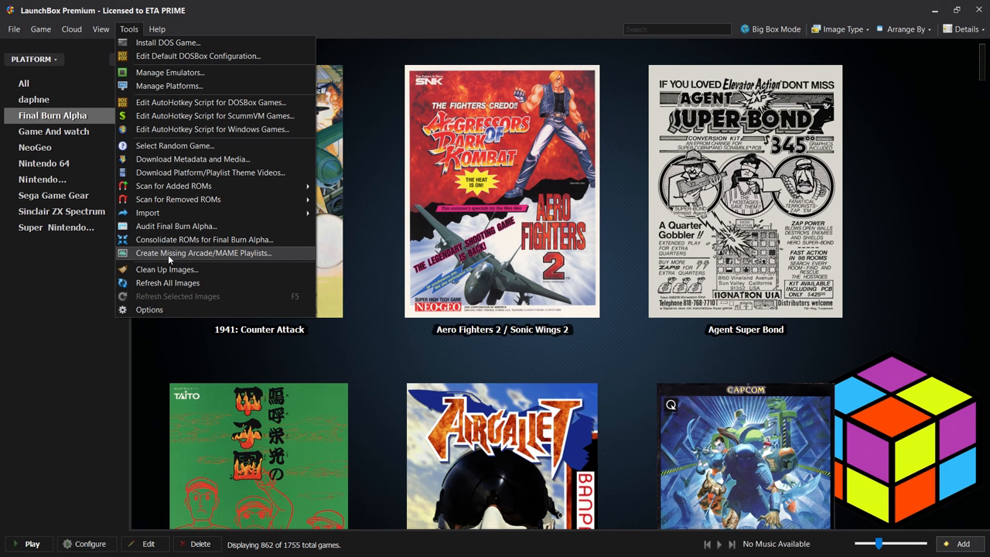
pyautogui.click(203, 253)
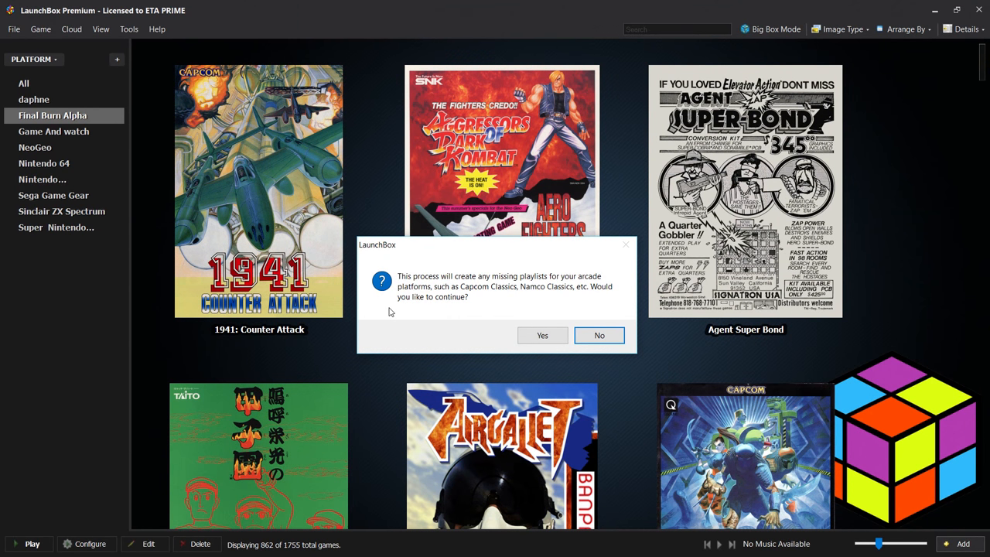
pyautogui.moveTo(439, 297)
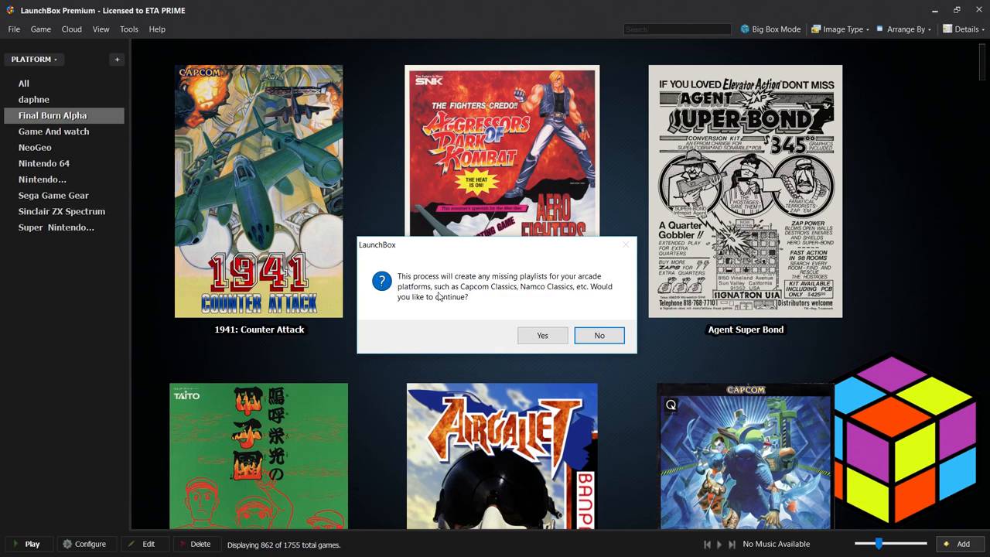
pyautogui.moveTo(499, 298)
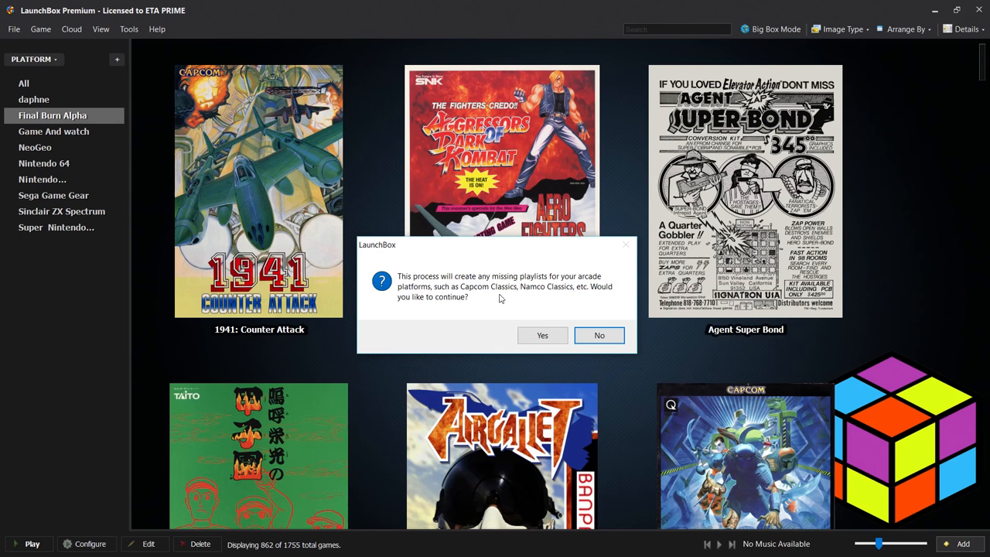
pyautogui.moveTo(566, 296)
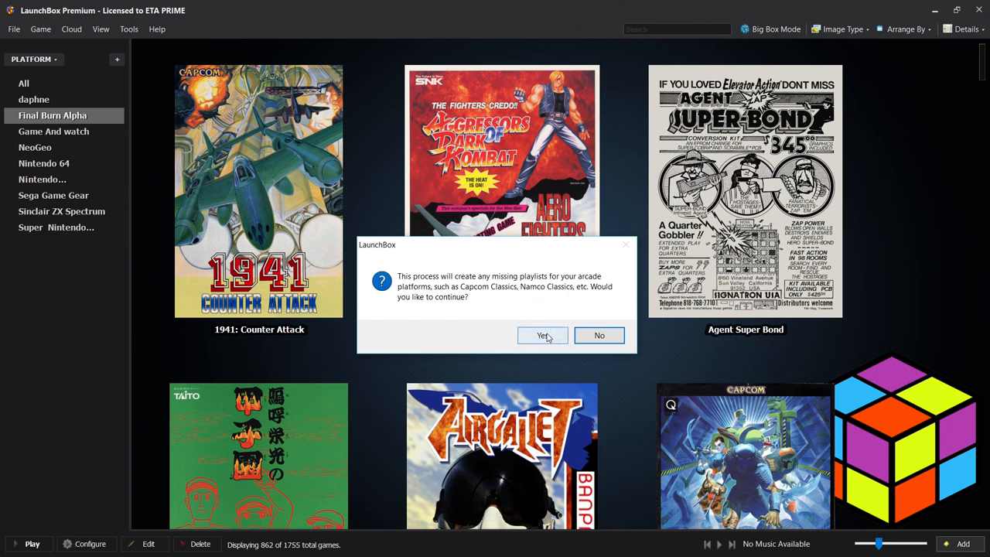
pyautogui.click(542, 335)
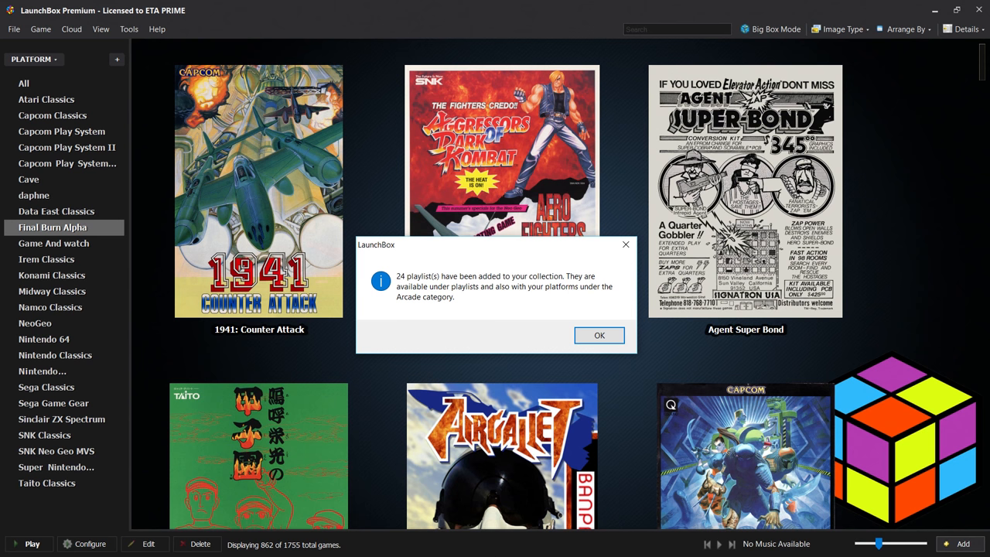
# Step: Dismiss the 24-playlists notice and view Capcom Play System, Capcom Play System II and Cave games
pyautogui.click(599, 335)
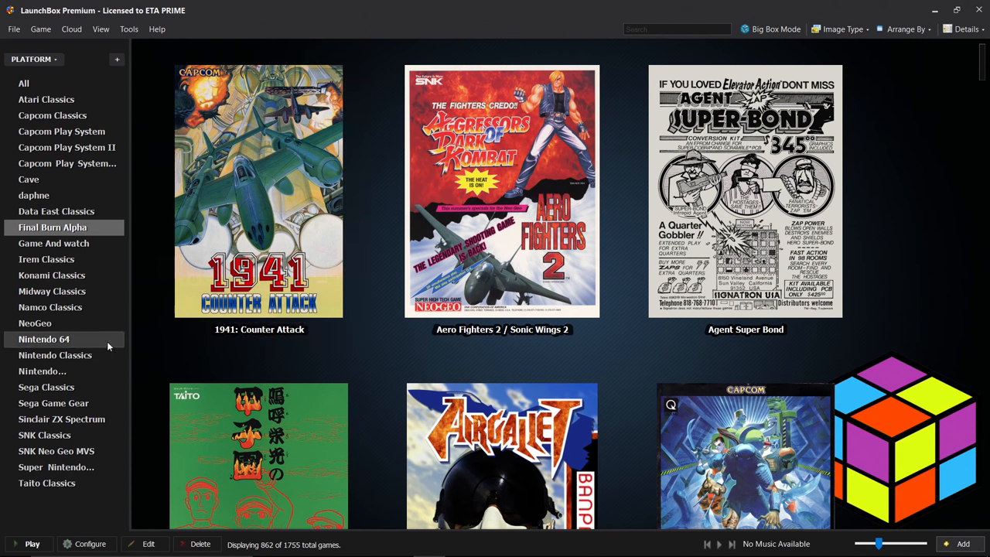
pyautogui.moveTo(52, 274)
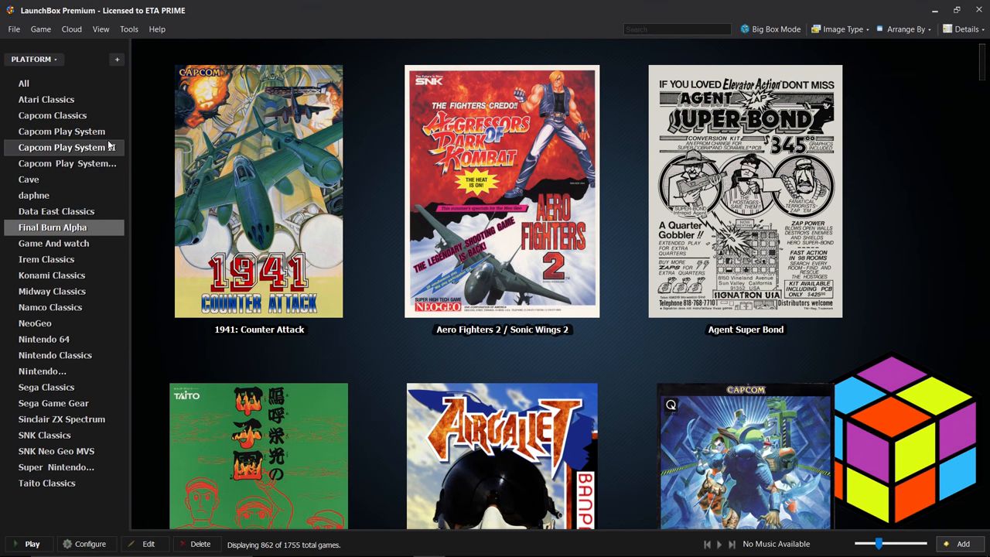
pyautogui.click(62, 147)
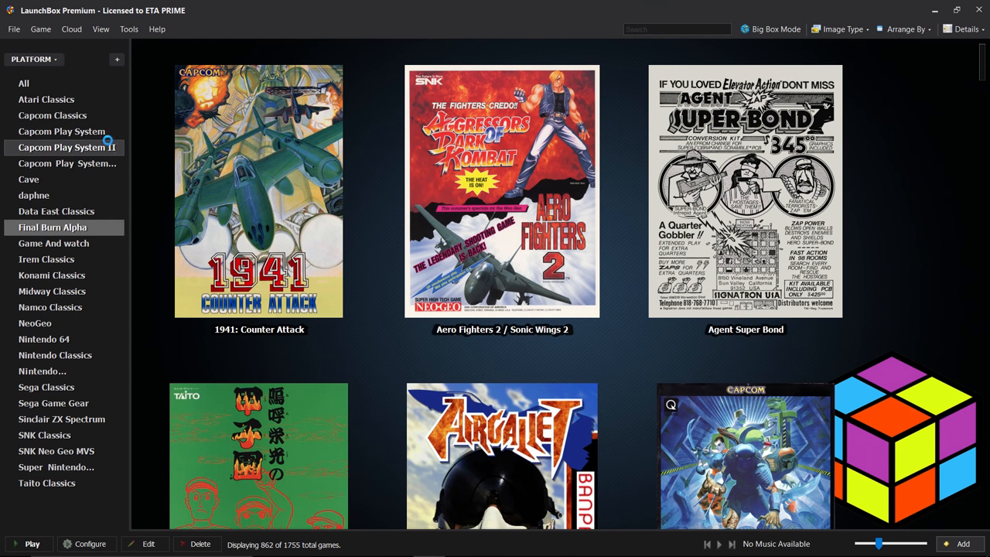
pyautogui.click(61, 131)
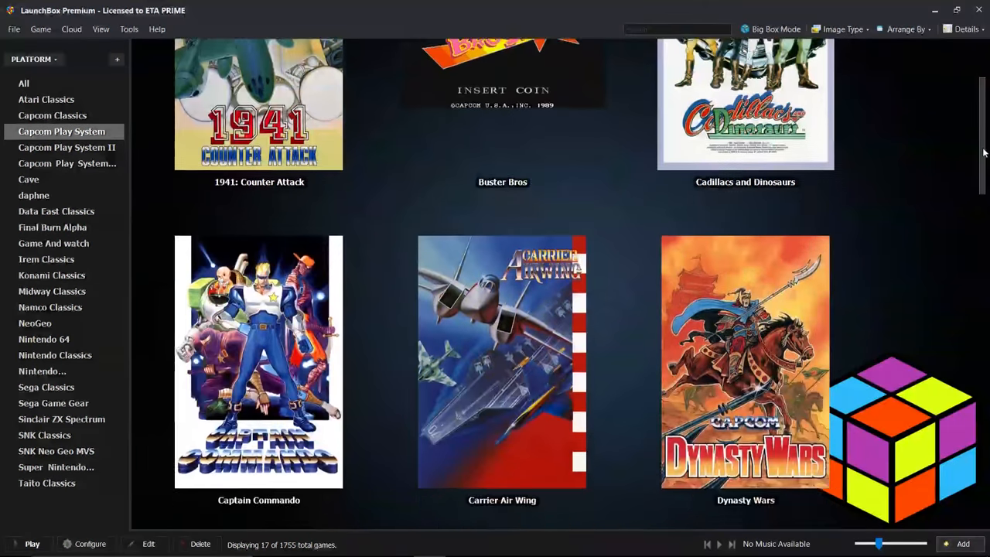
pyautogui.scroll(-3)
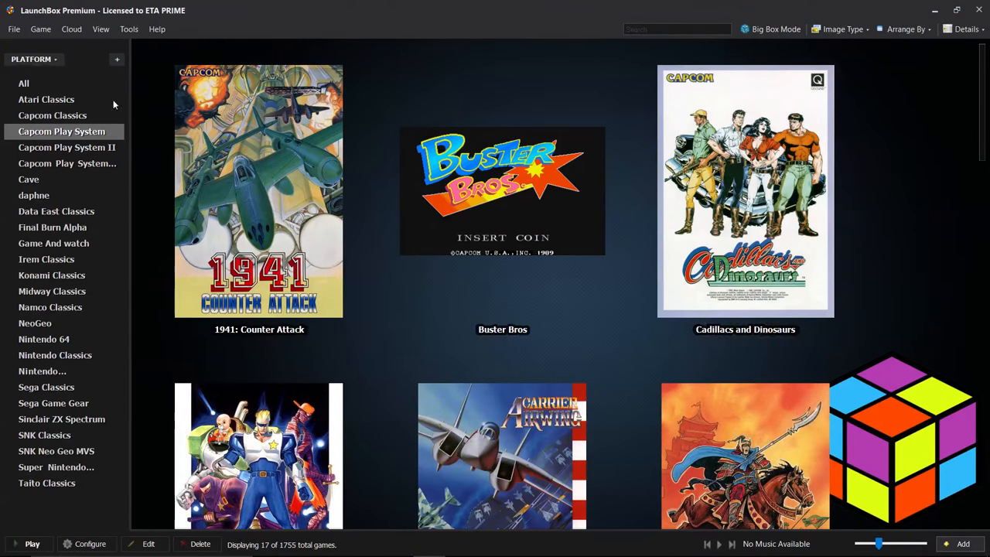
pyautogui.click(67, 147)
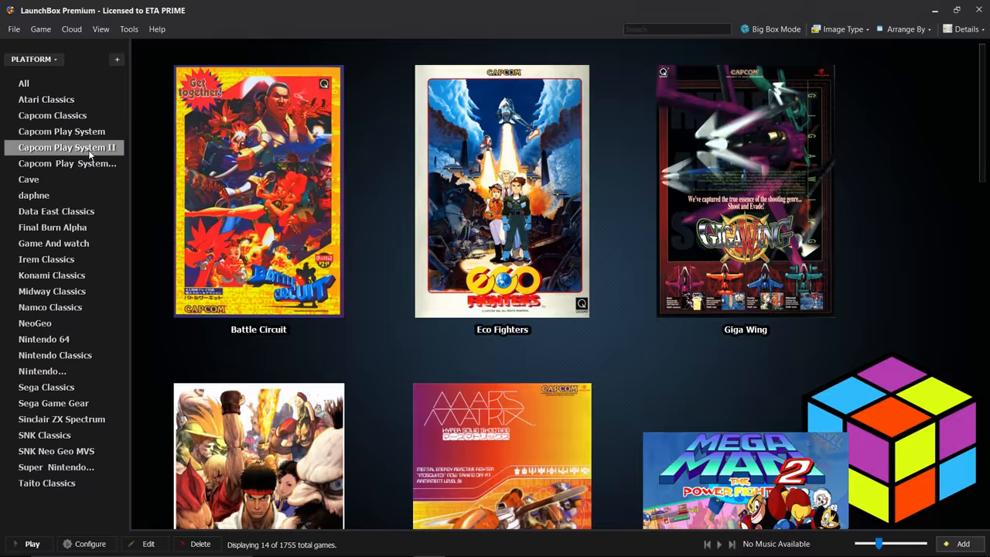
pyautogui.moveTo(66, 164)
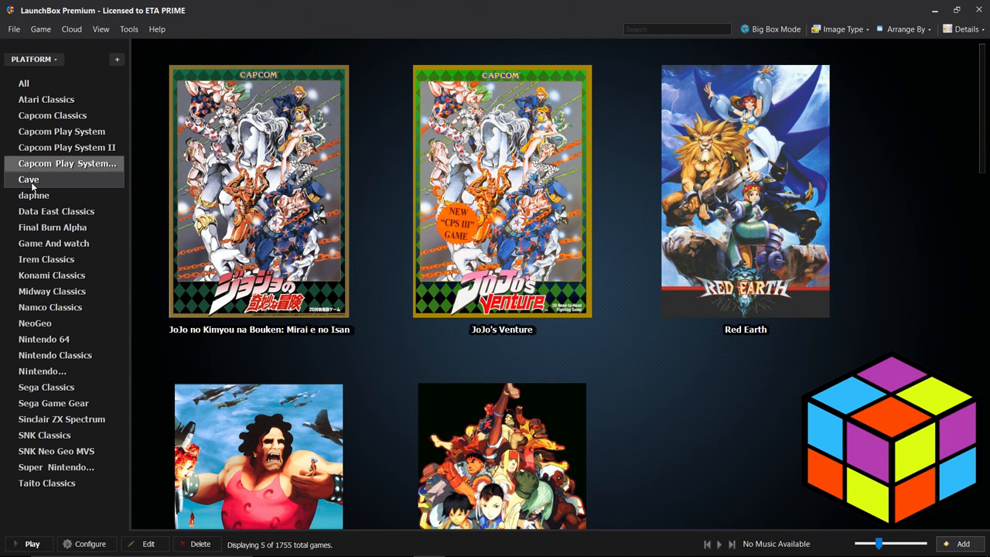
pyautogui.click(28, 179)
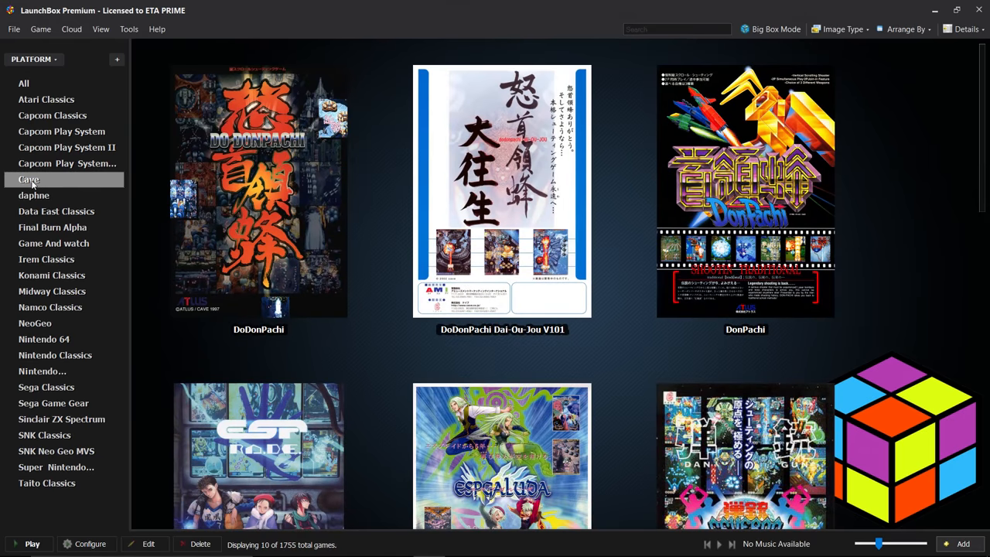
pyautogui.scroll(-3)
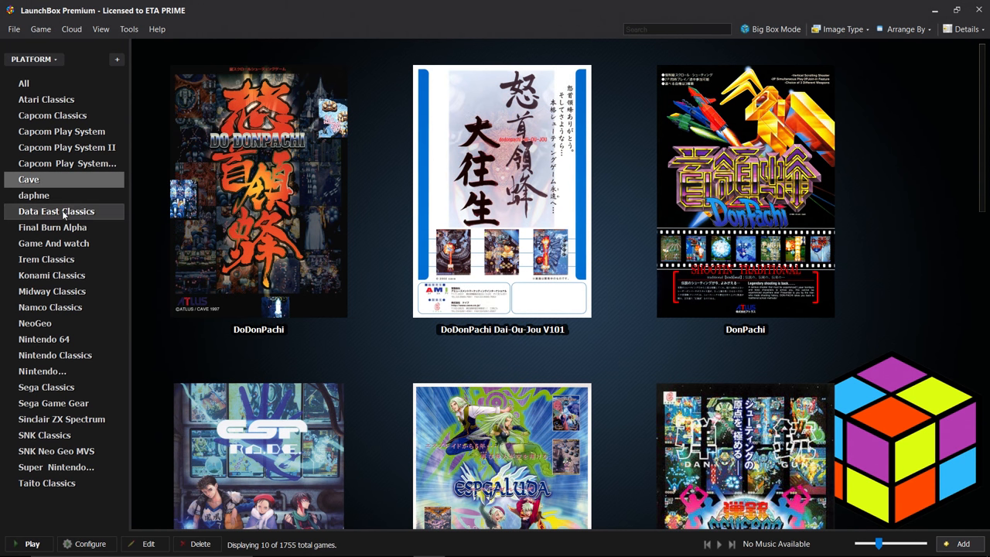
# Step: View Data East, Irem, Konami, Midway, Namco, SNK Classics and the 104 SNK Neo Geo MVS games
pyautogui.click(56, 211)
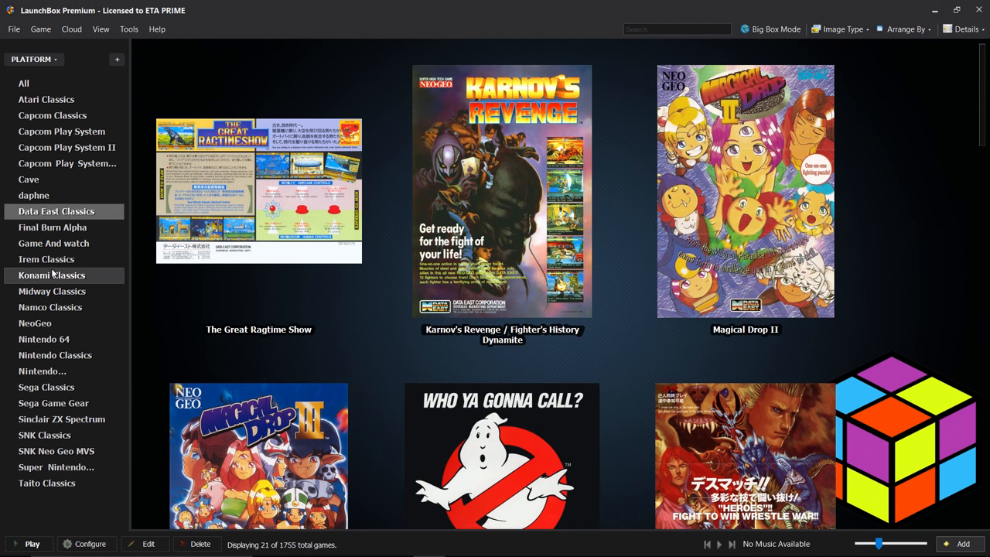
pyautogui.click(46, 259)
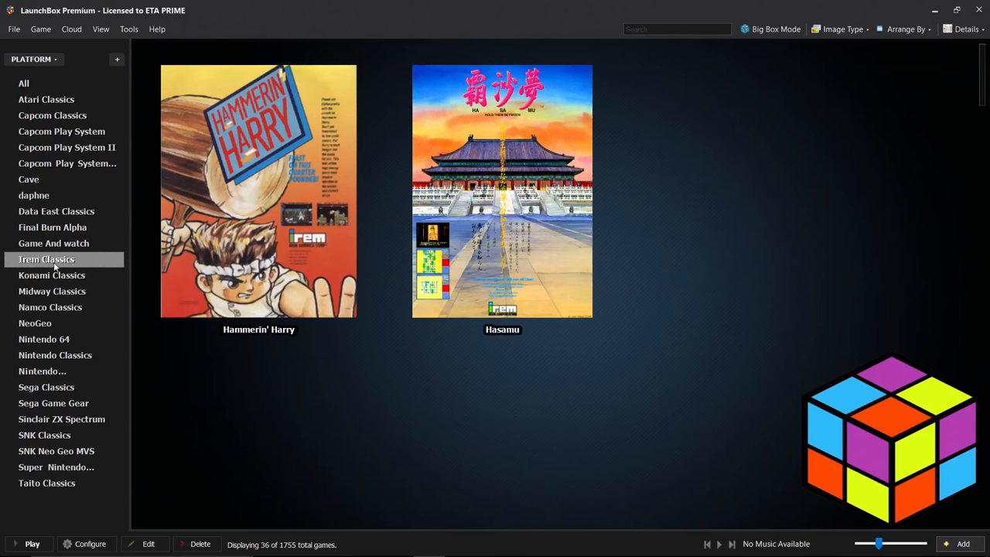
pyautogui.click(52, 275)
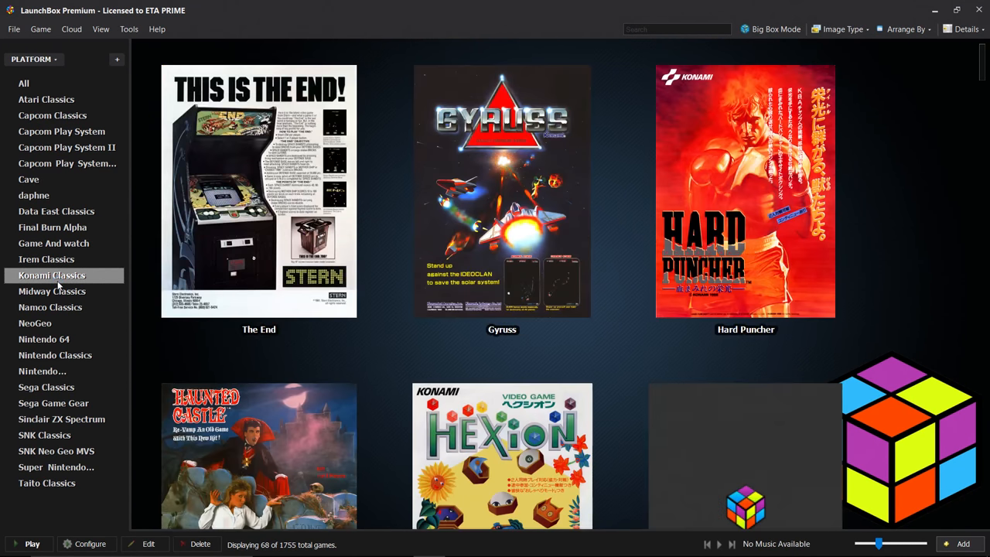
pyautogui.click(52, 291)
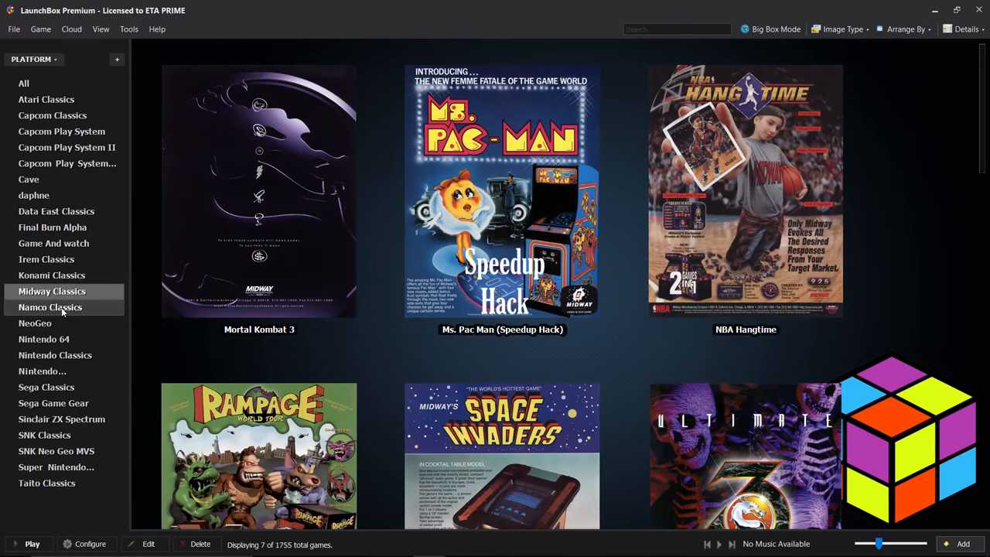
pyautogui.click(50, 307)
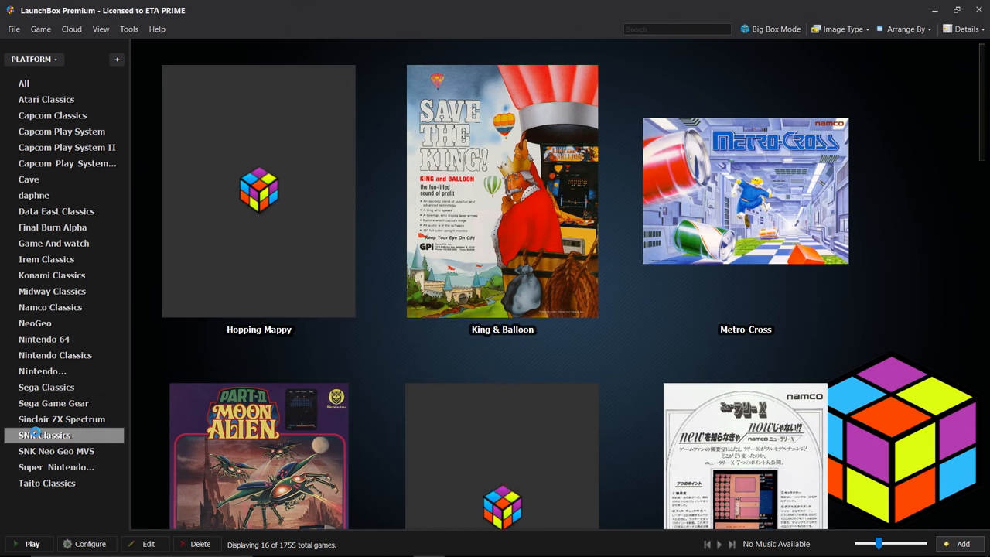
pyautogui.click(55, 451)
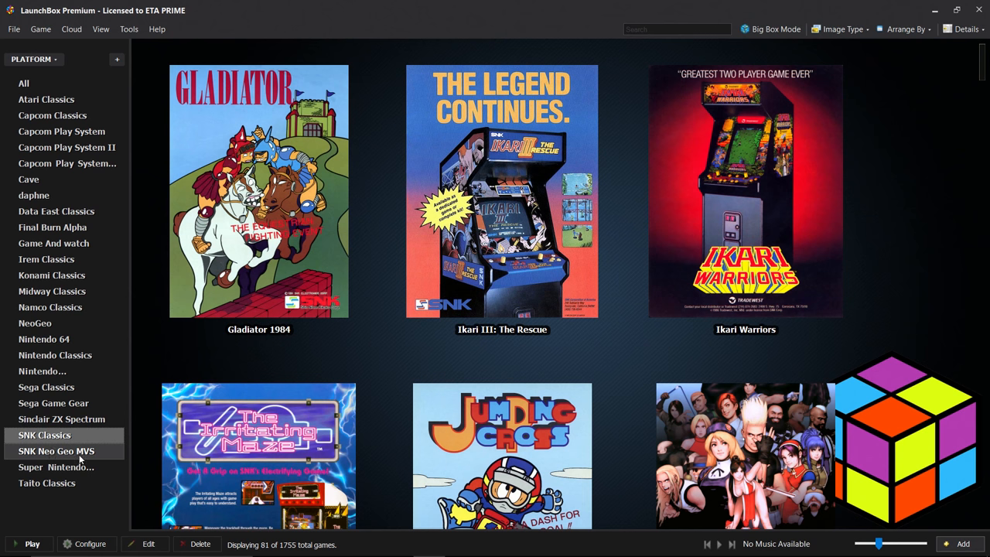
pyautogui.click(56, 451)
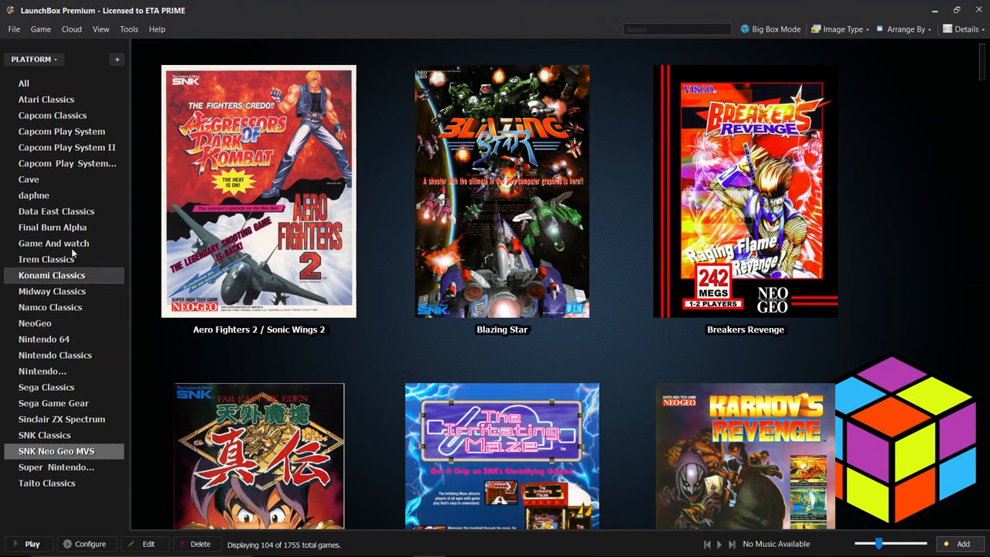
# Step: Browse All, Sega Model 3 and Capcom Play System, then group the sidebar by Platform showing 1,755 games
pyautogui.click(54, 59)
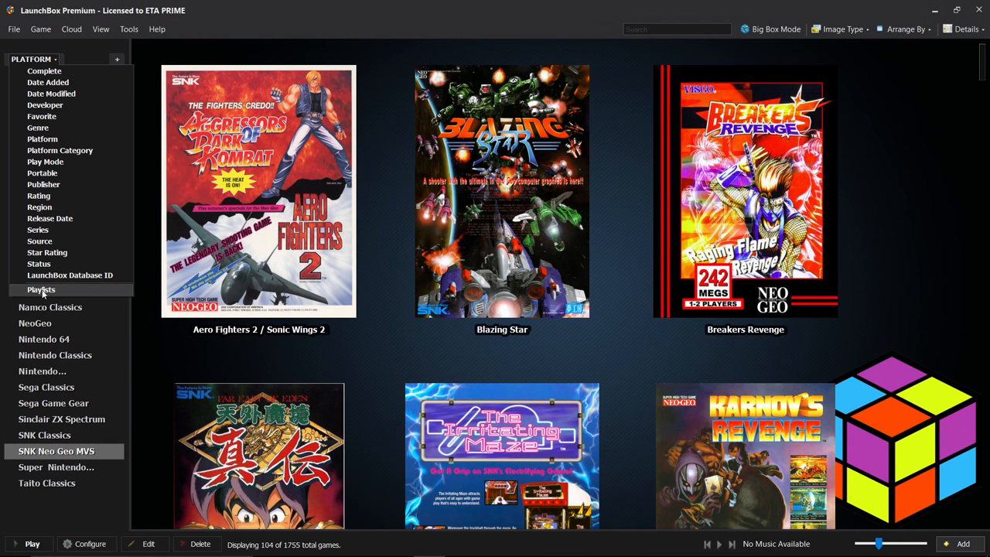
pyautogui.click(41, 289)
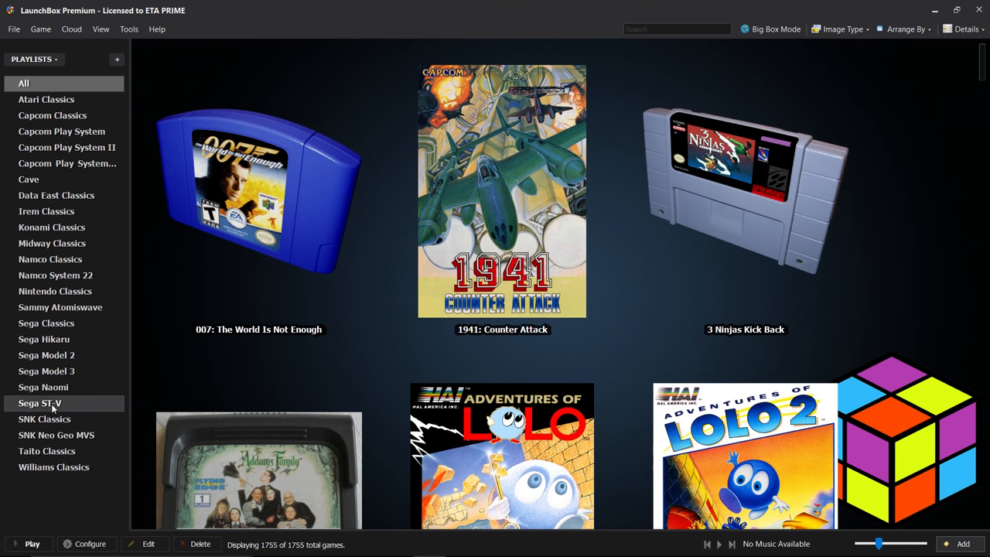
pyautogui.click(45, 370)
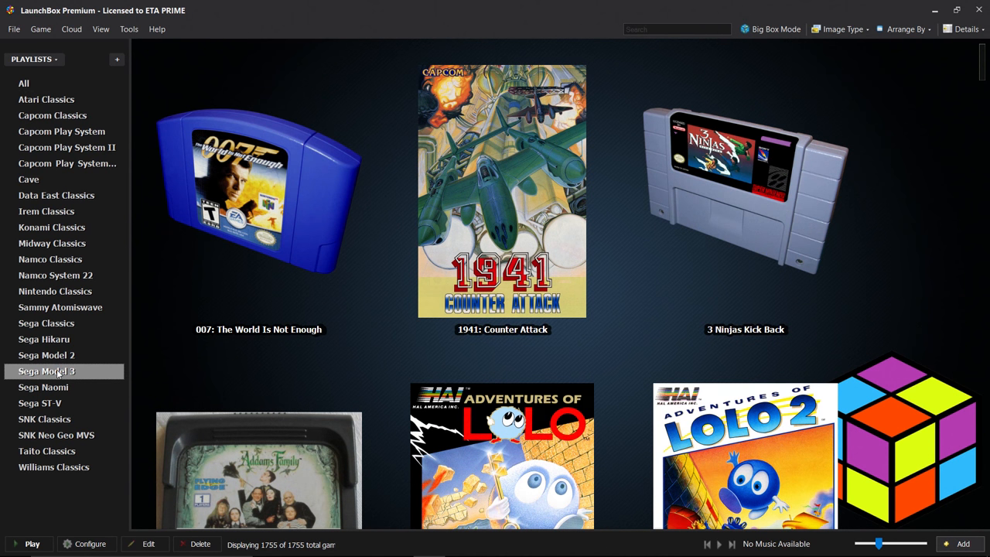
pyautogui.click(46, 370)
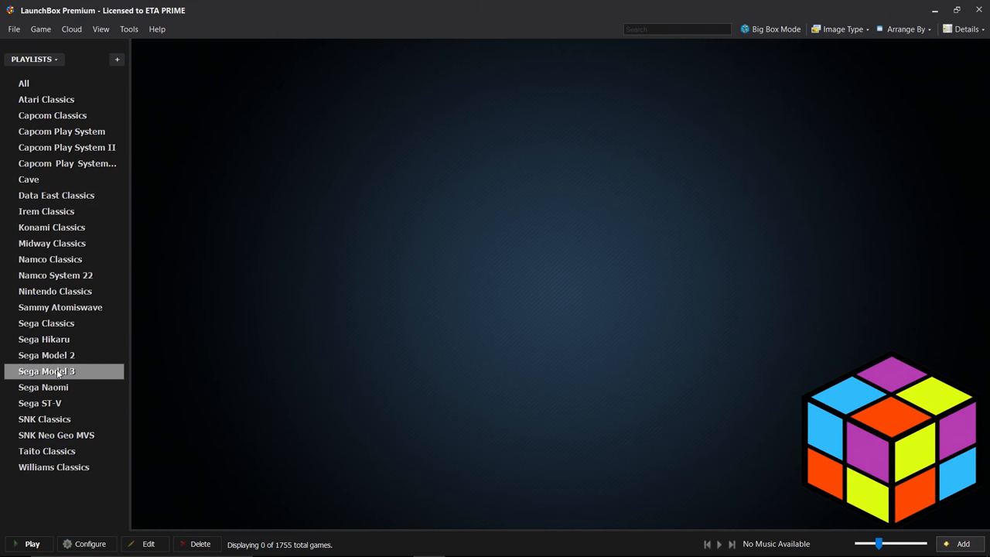
pyautogui.click(61, 131)
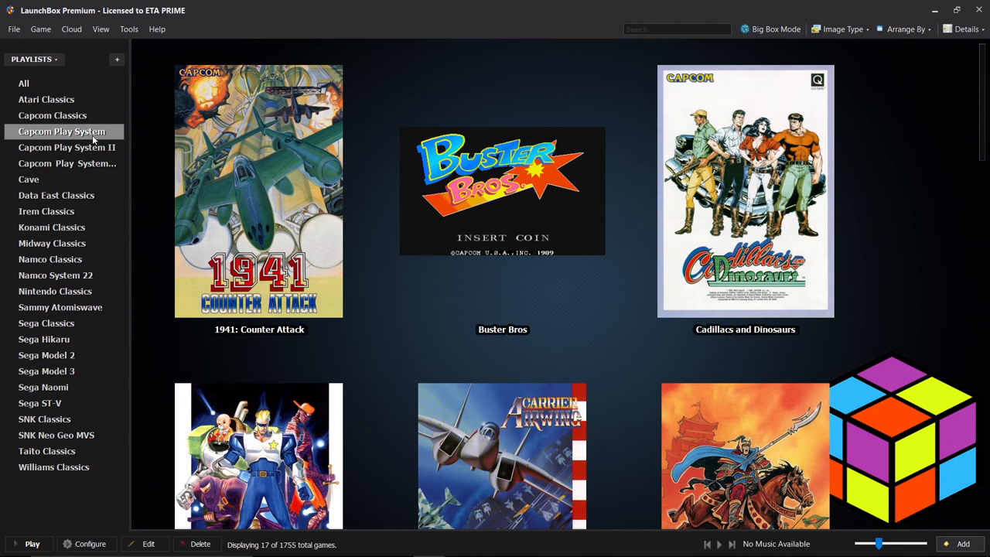
pyautogui.moveTo(66, 147)
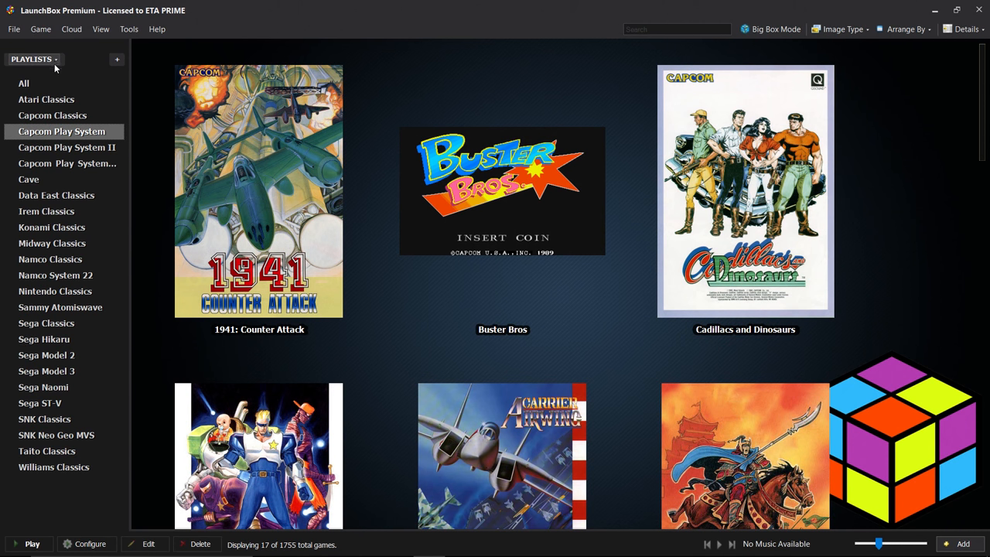
pyautogui.click(55, 59)
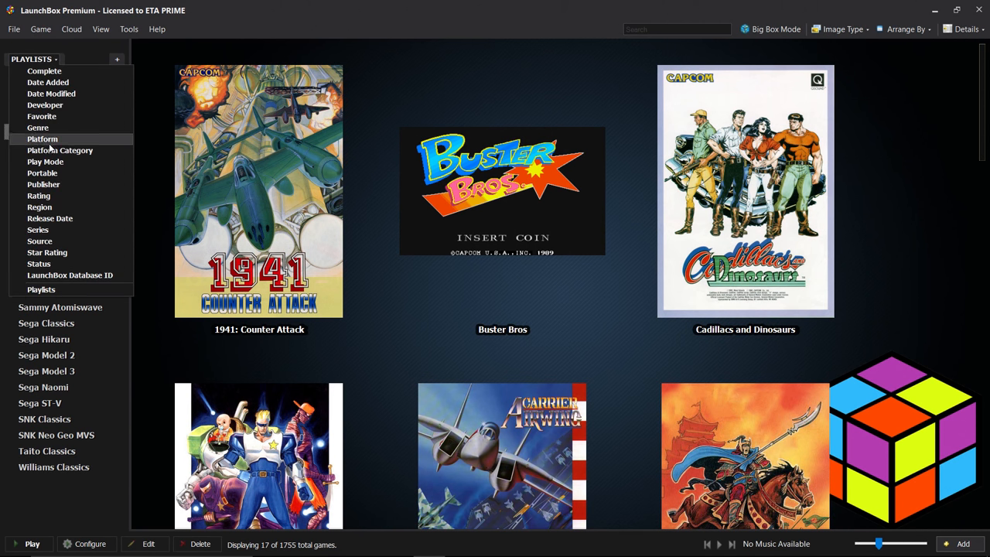
pyautogui.moveTo(44, 184)
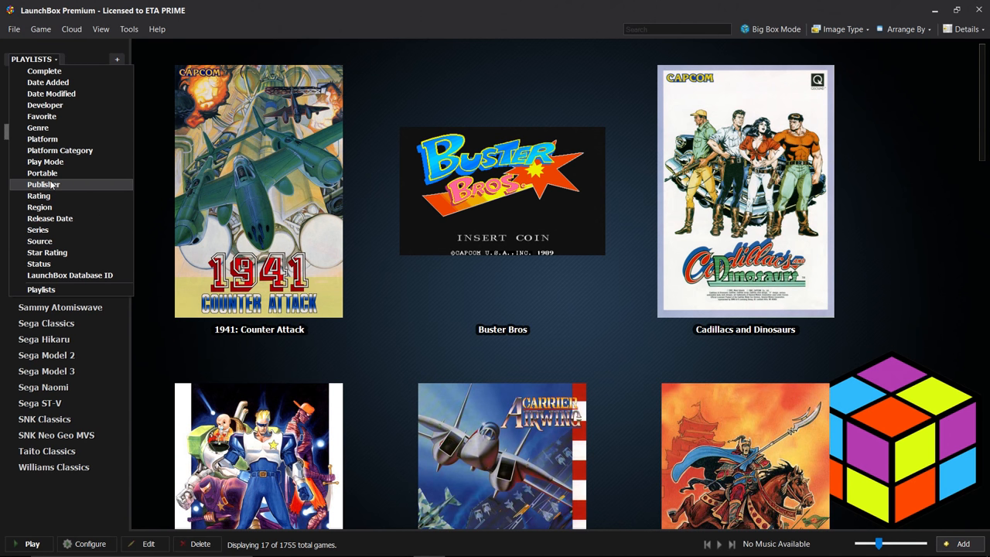
pyautogui.moveTo(43, 138)
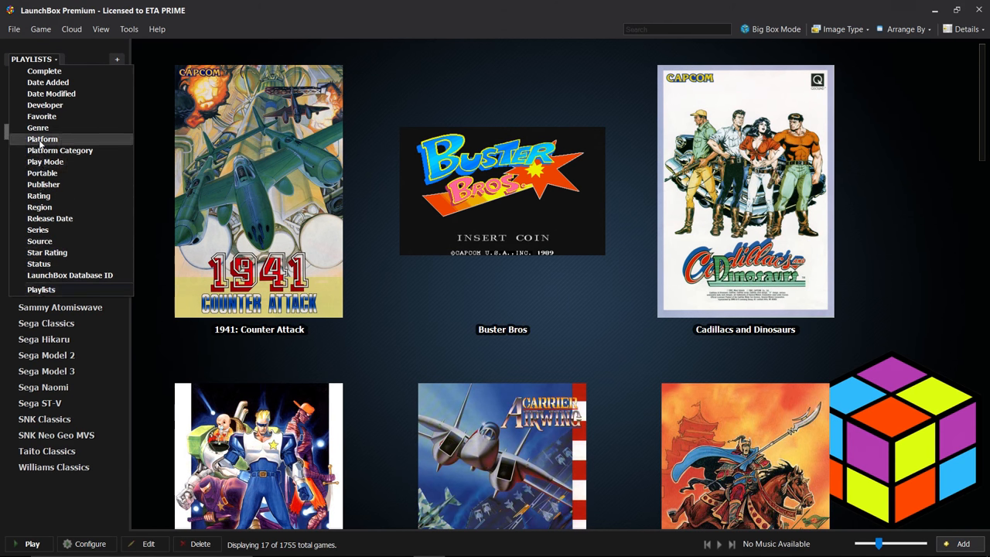
pyautogui.click(43, 138)
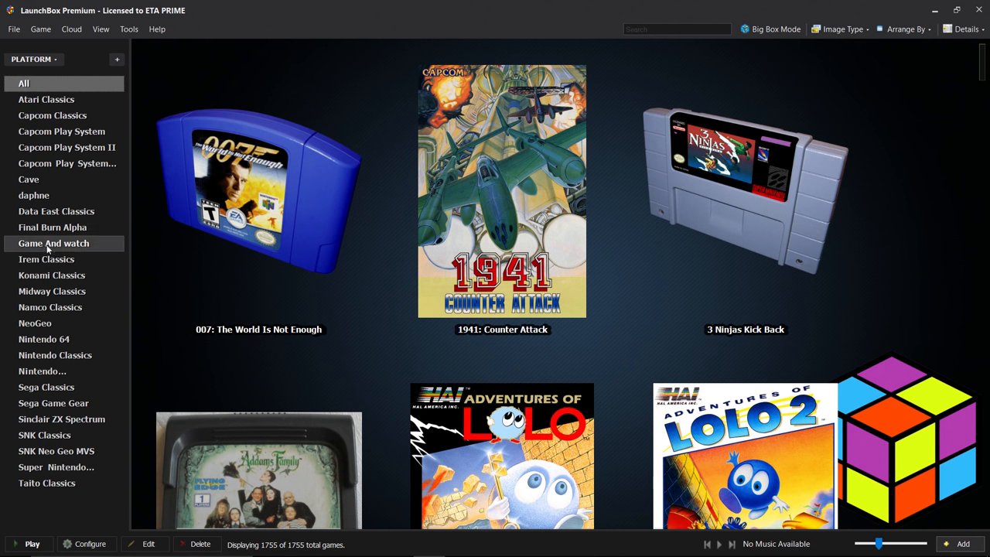
# Step: From the Nintendo 64 list, start a new playlist containing Banjo-Kazooie
pyautogui.click(44, 339)
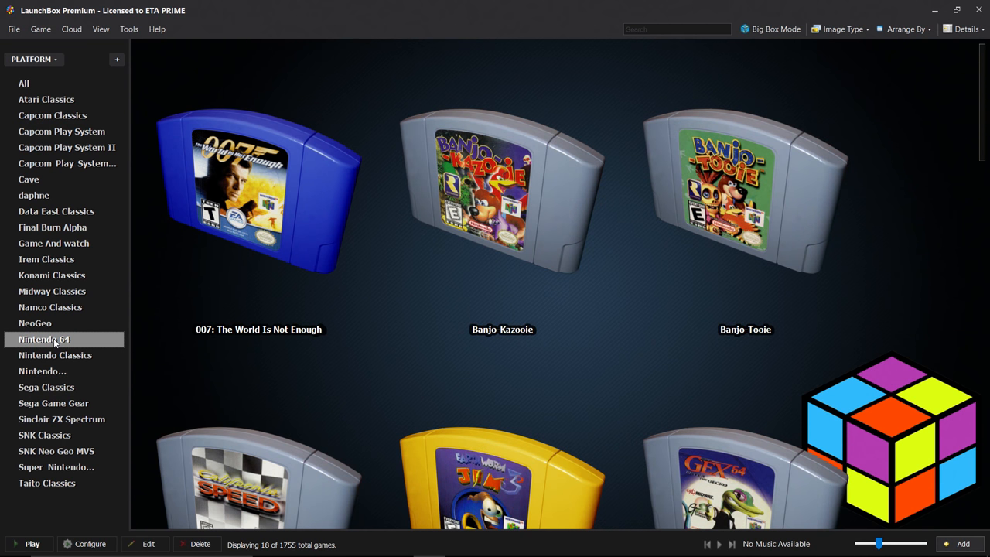
pyautogui.click(502, 193)
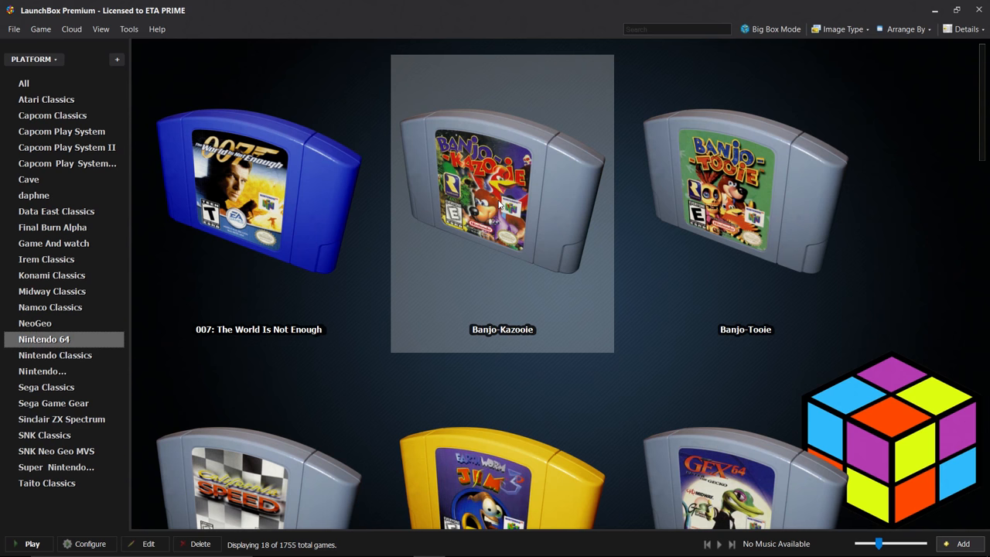
pyautogui.rightClick(502, 193)
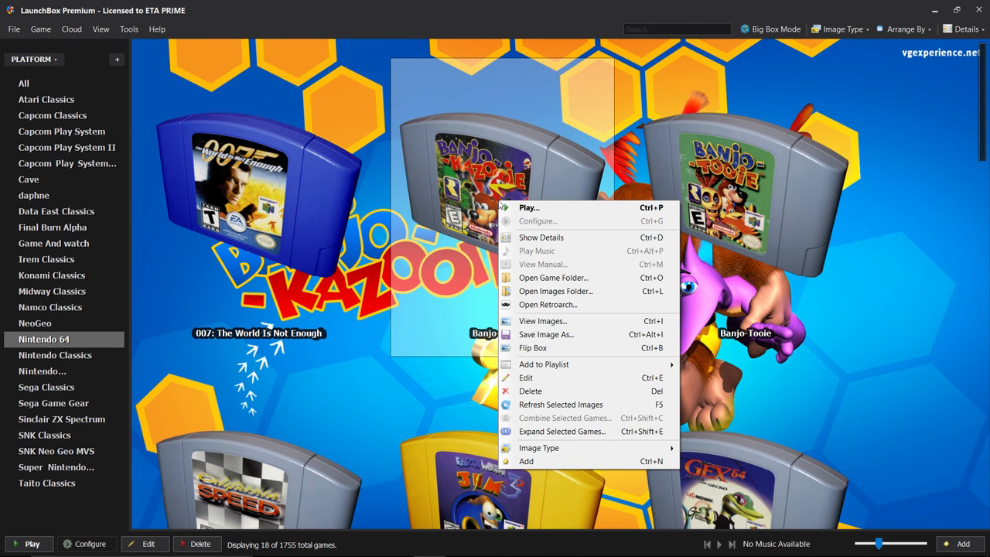
pyautogui.moveTo(544, 364)
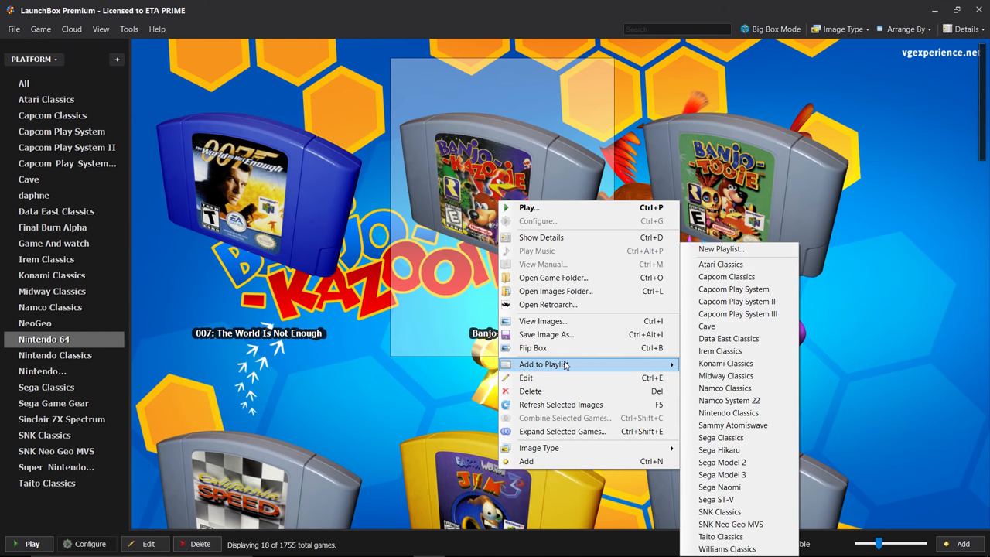
pyautogui.moveTo(738, 248)
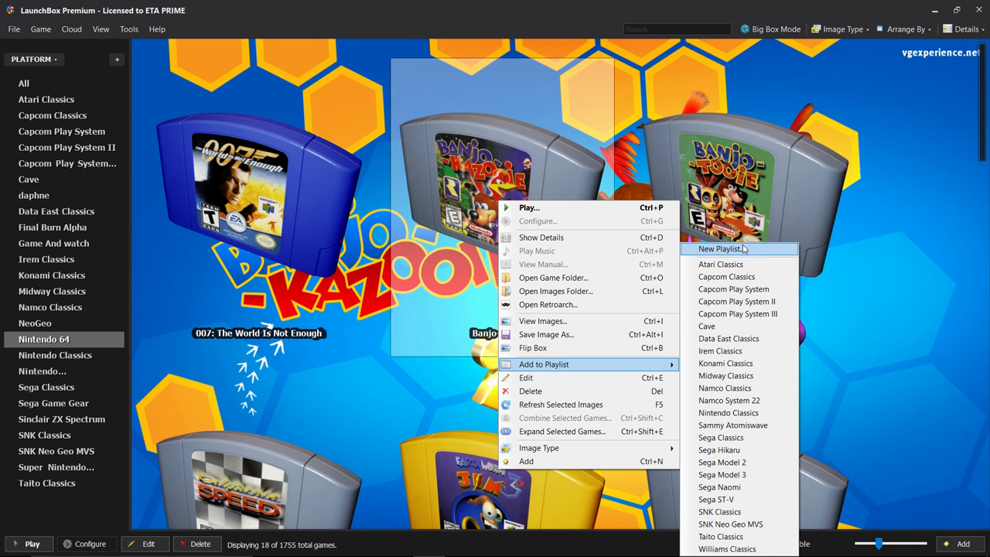
pyautogui.click(716, 248)
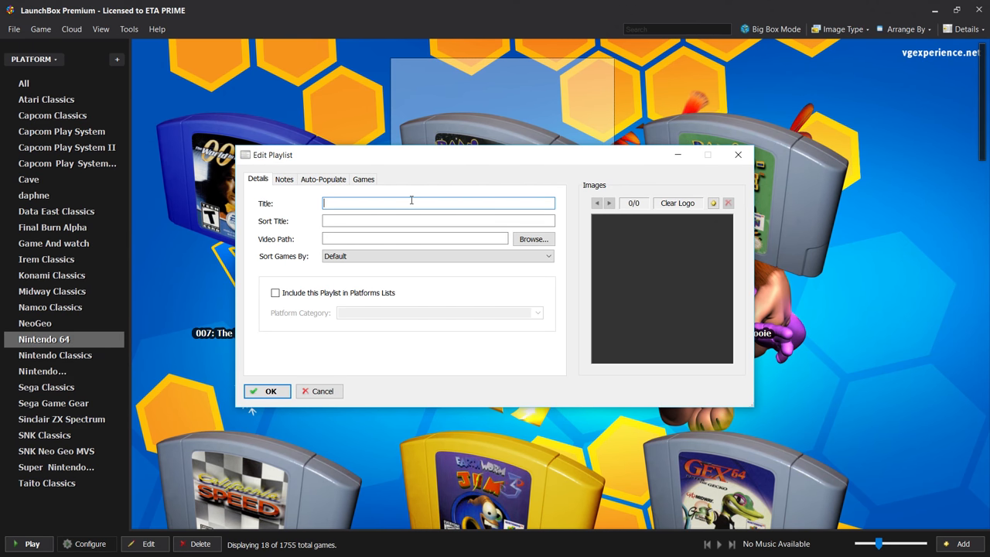
# Step: Name the playlist 'N64 Love' with sort title 'Nintendo'
pyautogui.click(410, 203)
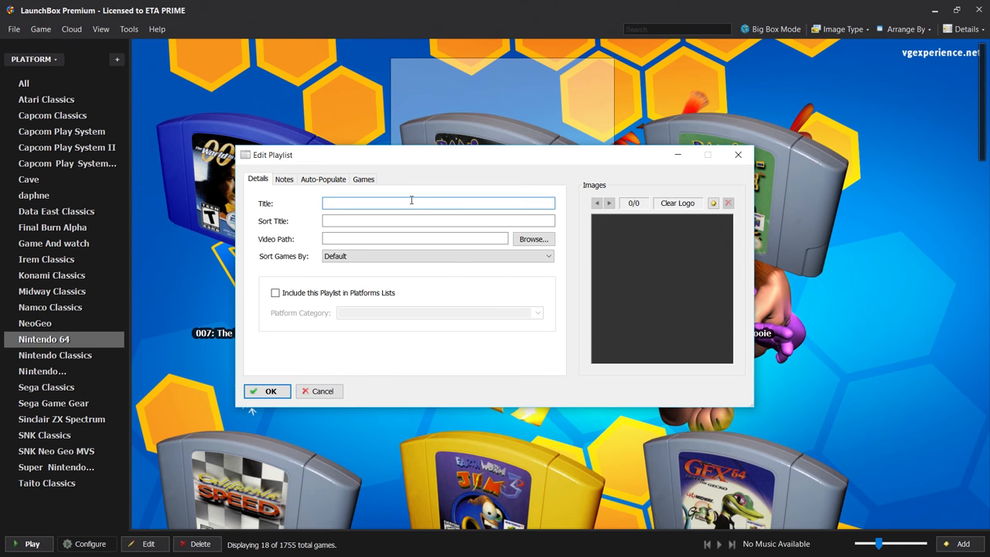
pyautogui.write('N64 Love')
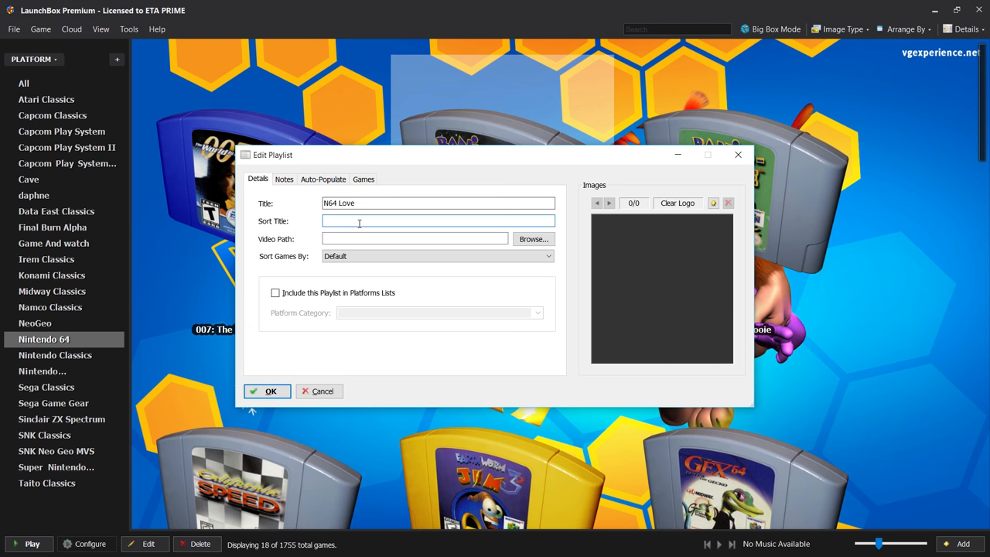
pyautogui.click(437, 221)
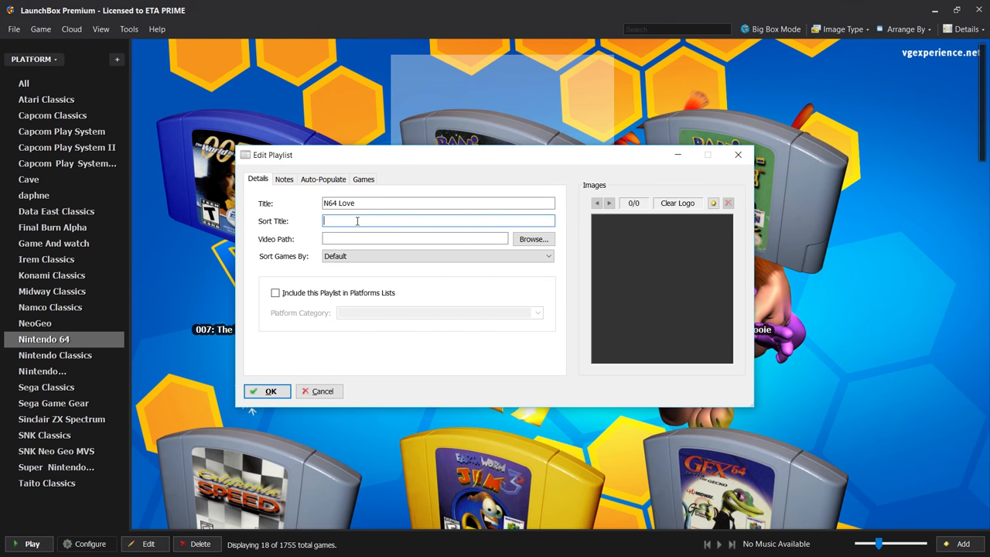
pyautogui.write('Nintendo')
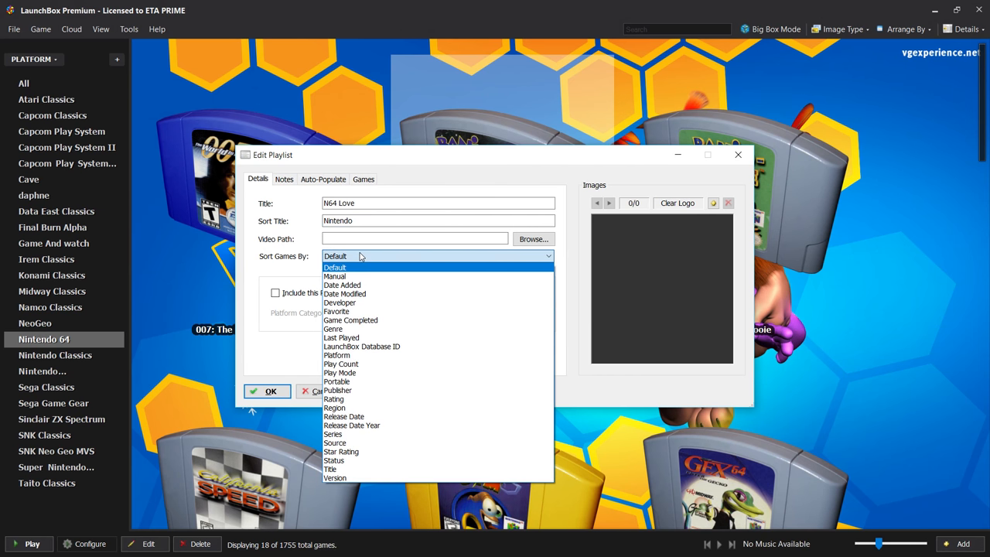
pyautogui.moveTo(379, 285)
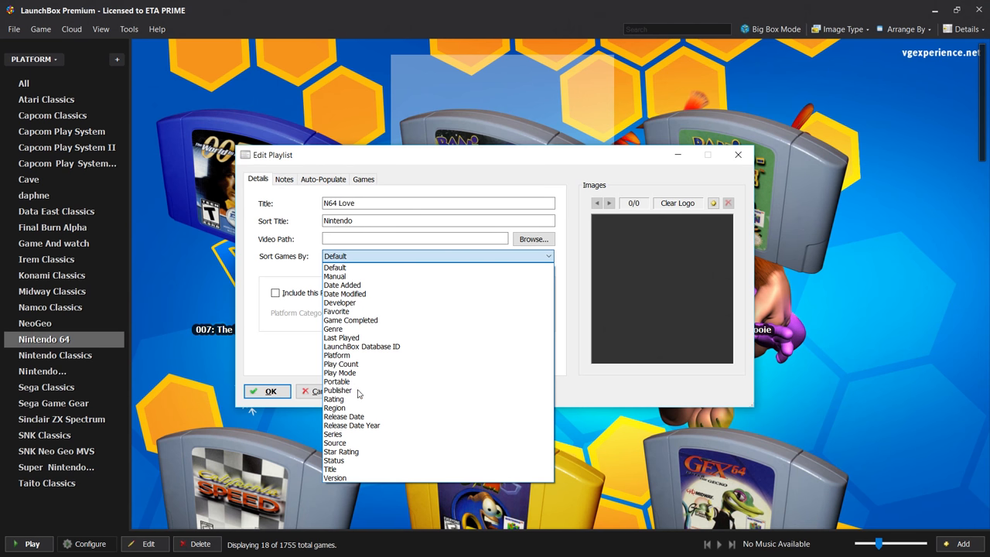
pyautogui.moveTo(334, 460)
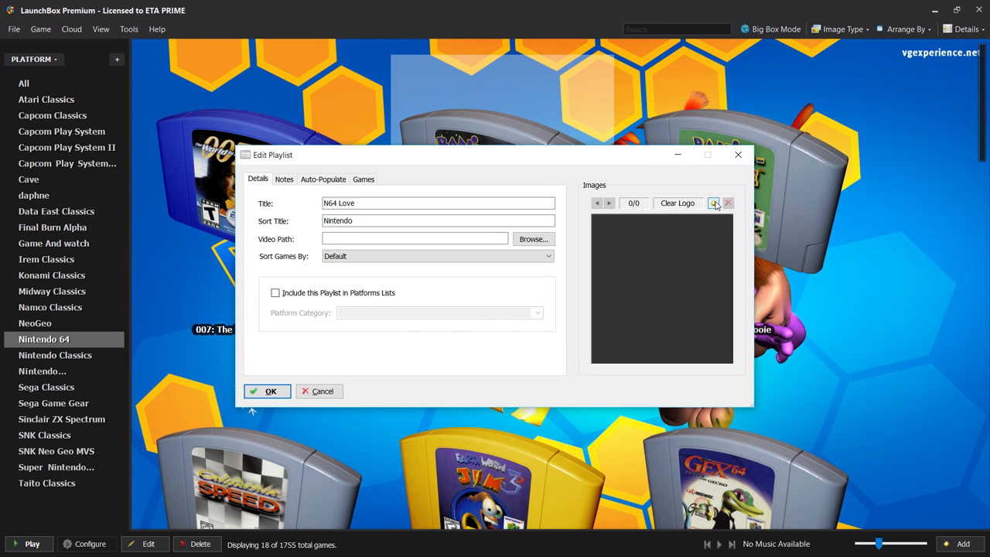
# Step: Set the playlist image to N64 Love.png from the Desktop and save the playlist
pyautogui.click(712, 203)
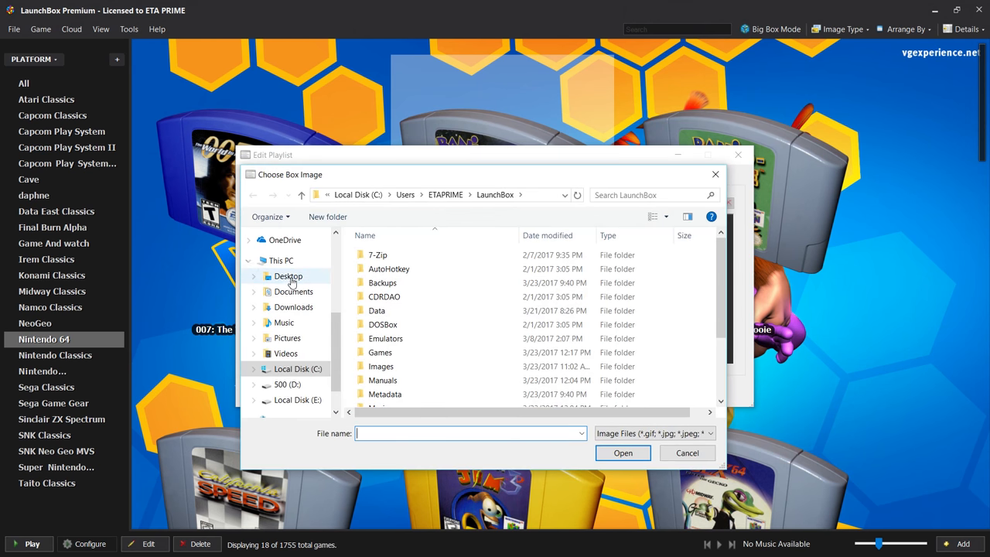
pyautogui.click(287, 276)
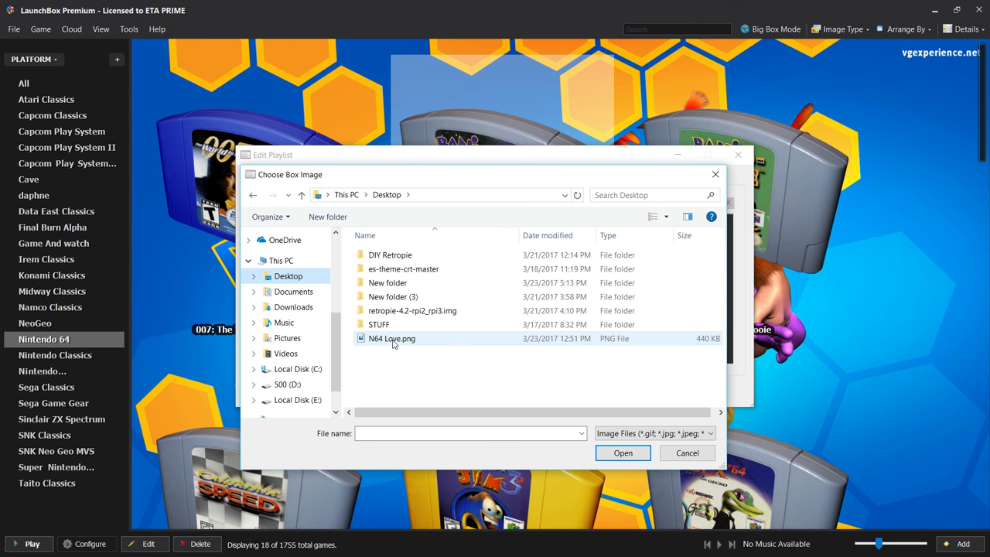
pyautogui.click(622, 453)
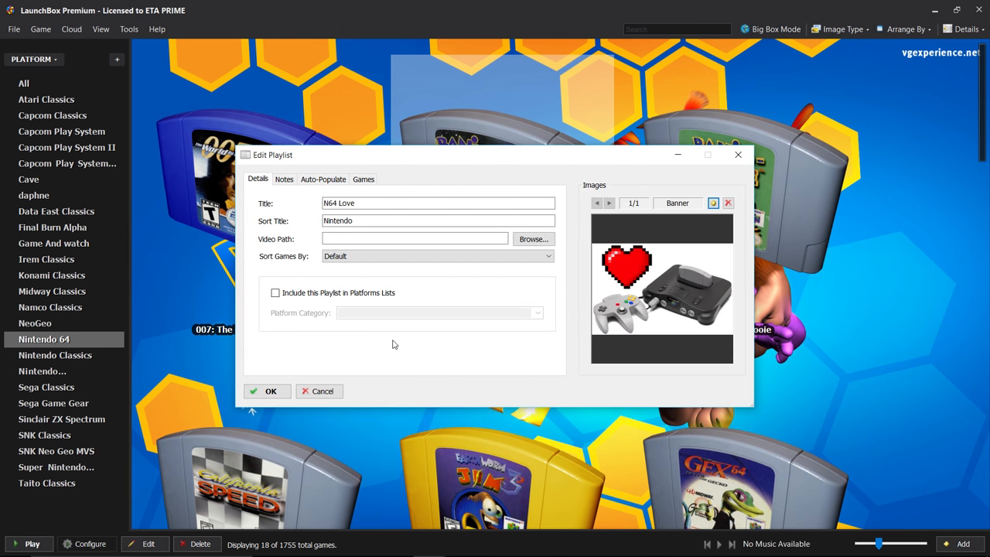
pyautogui.moveTo(697, 287)
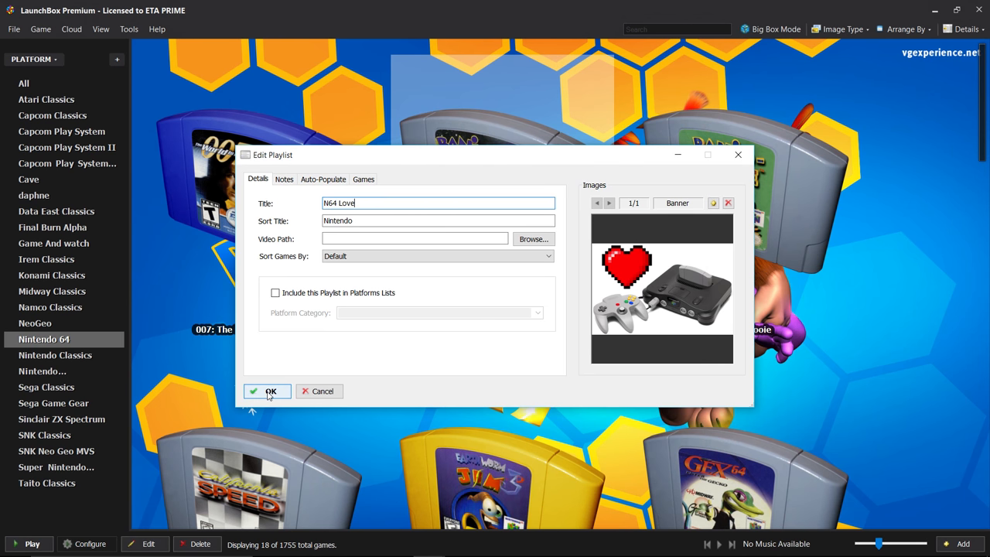
pyautogui.click(267, 391)
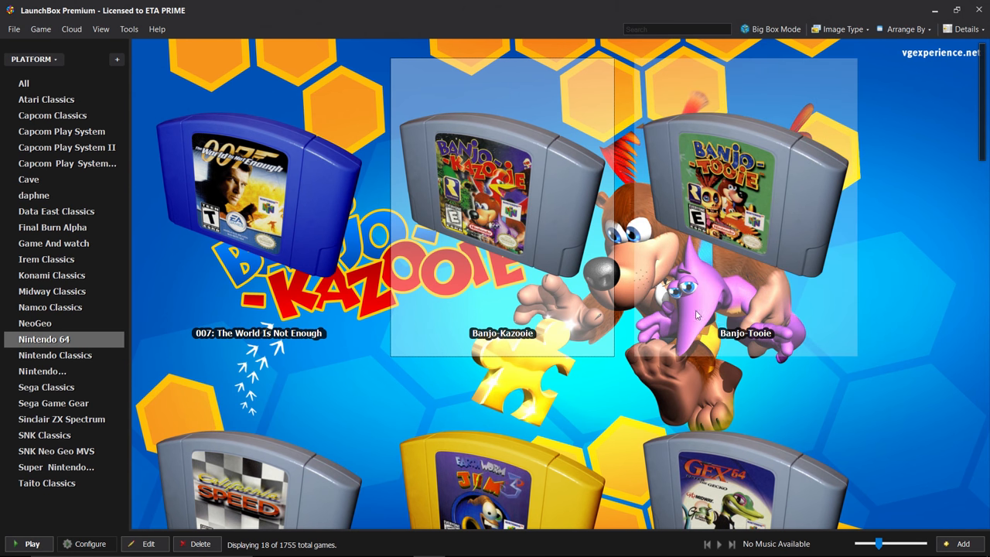
# Step: Add Banjo-Tooie and Mario Kart 64 to the N64 Love playlist, confirming each addition
pyautogui.rightClick(501, 205)
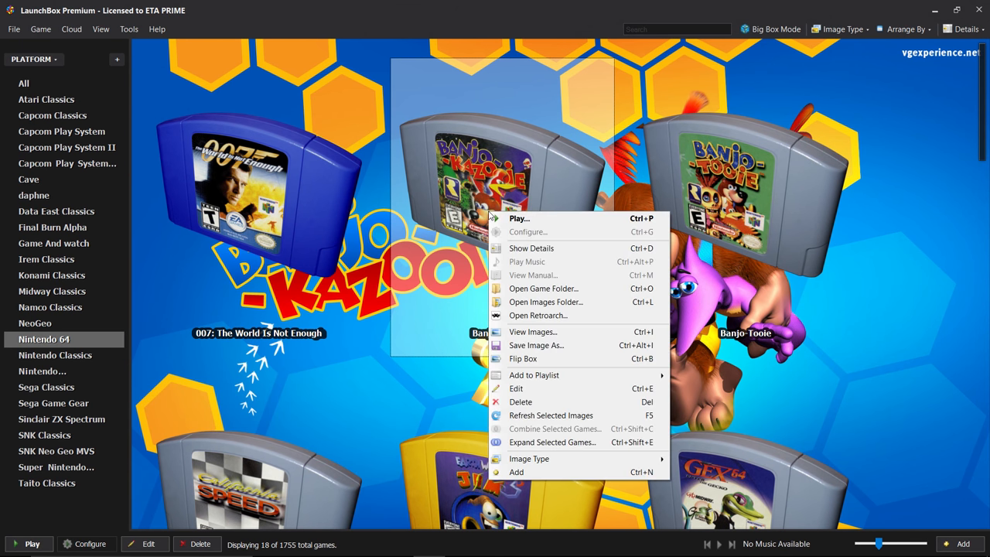
pyautogui.moveTo(545, 302)
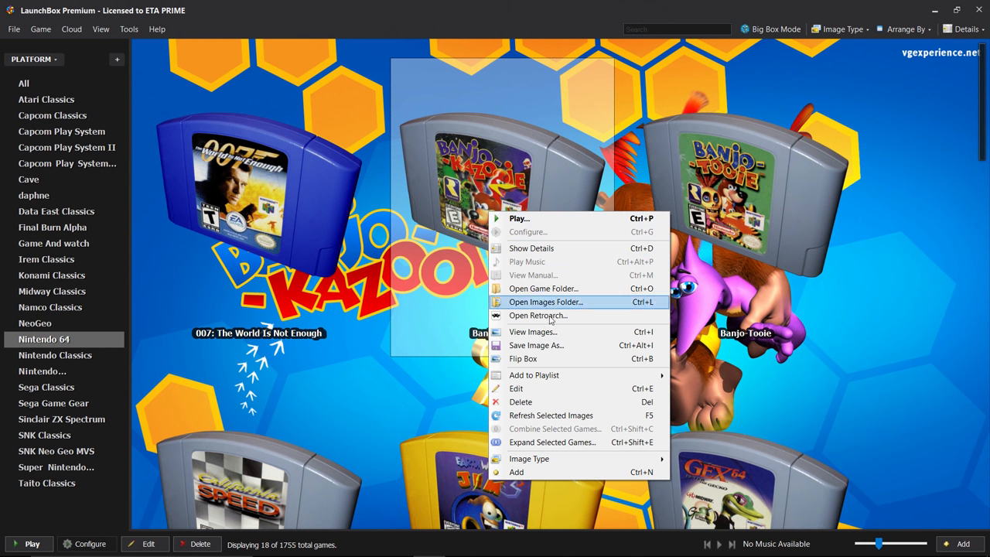
pyautogui.moveTo(533, 375)
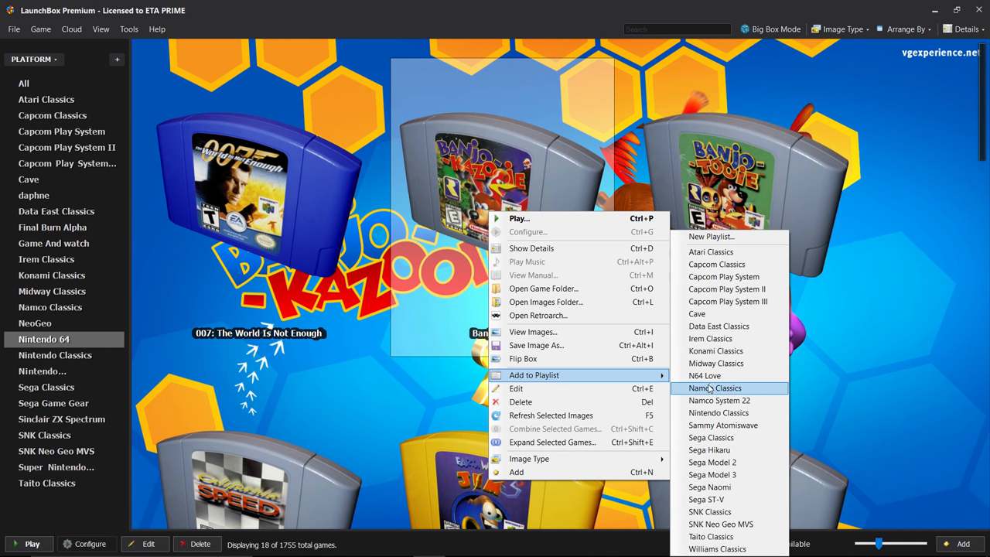
pyautogui.moveTo(705, 375)
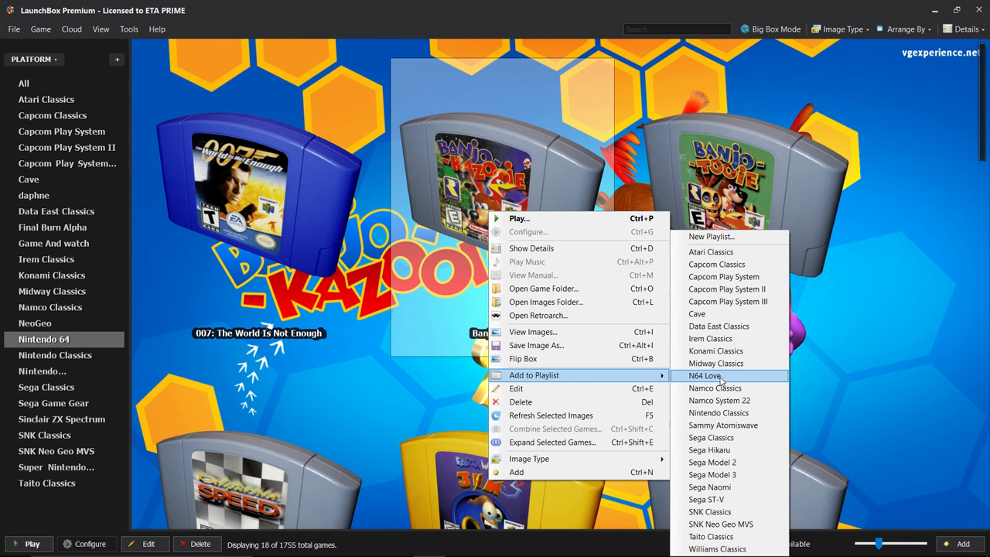
pyautogui.click(705, 375)
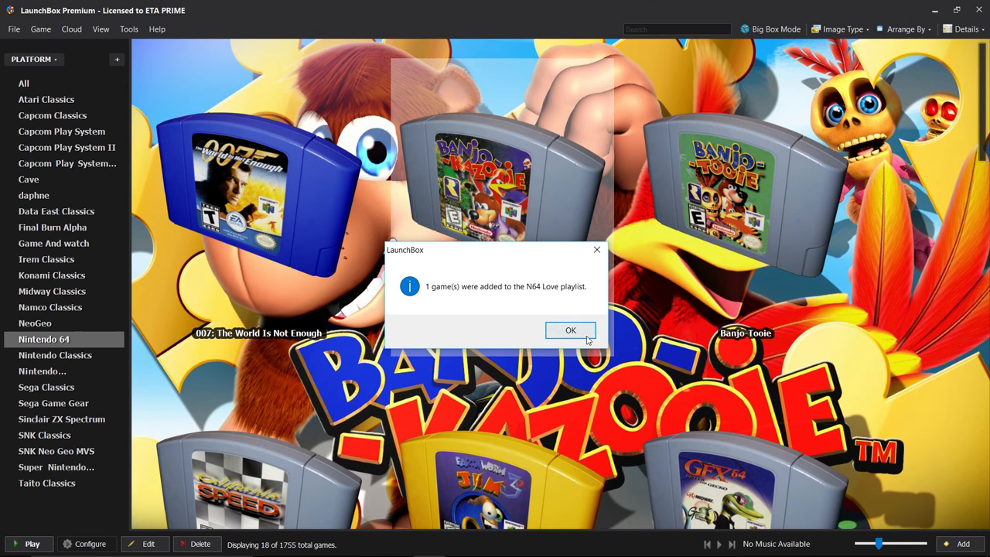
pyautogui.click(570, 331)
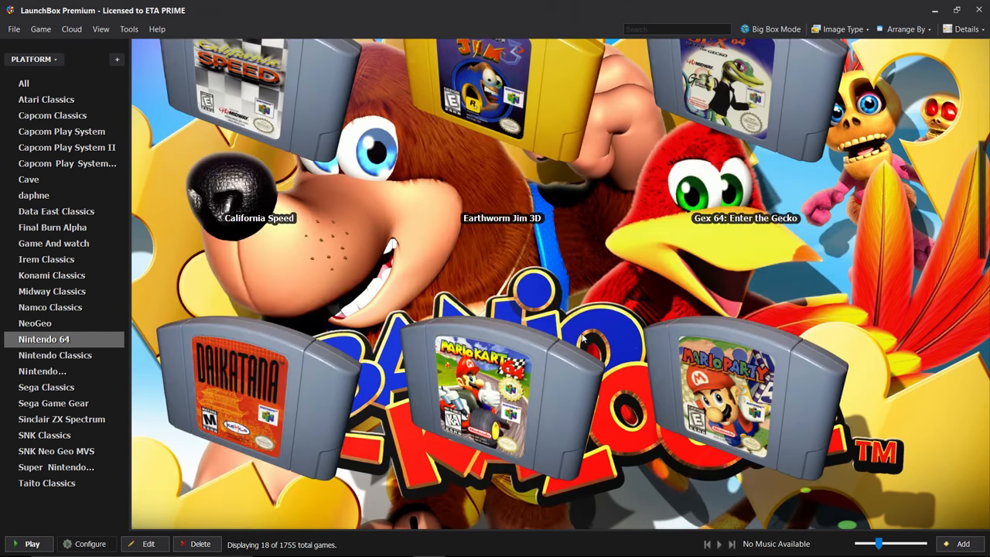
pyautogui.scroll(-3)
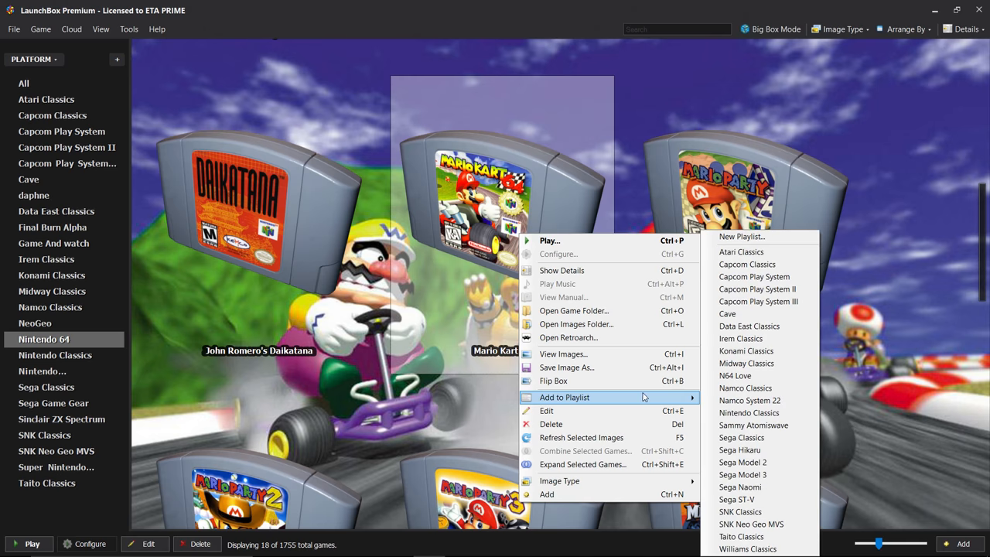
pyautogui.moveTo(735, 375)
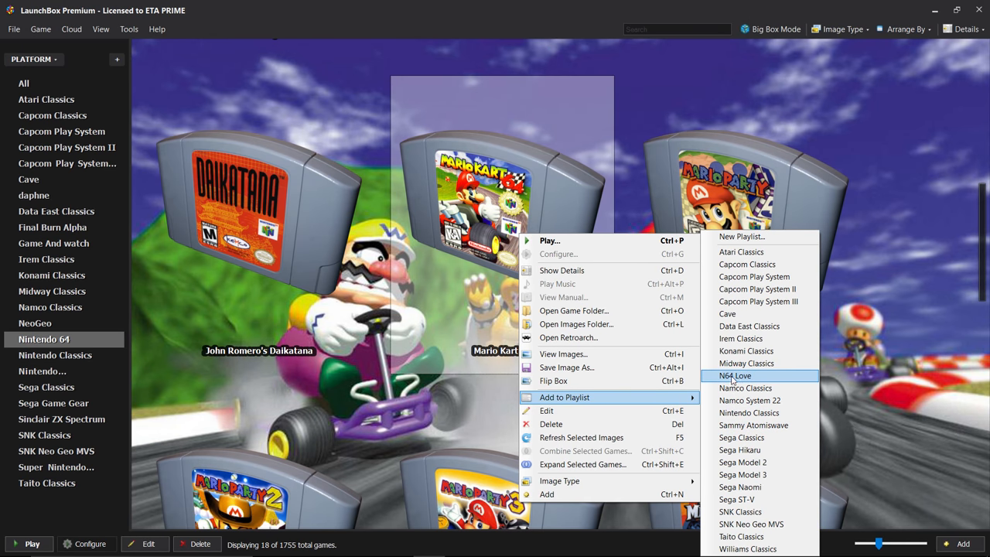
pyautogui.click(734, 375)
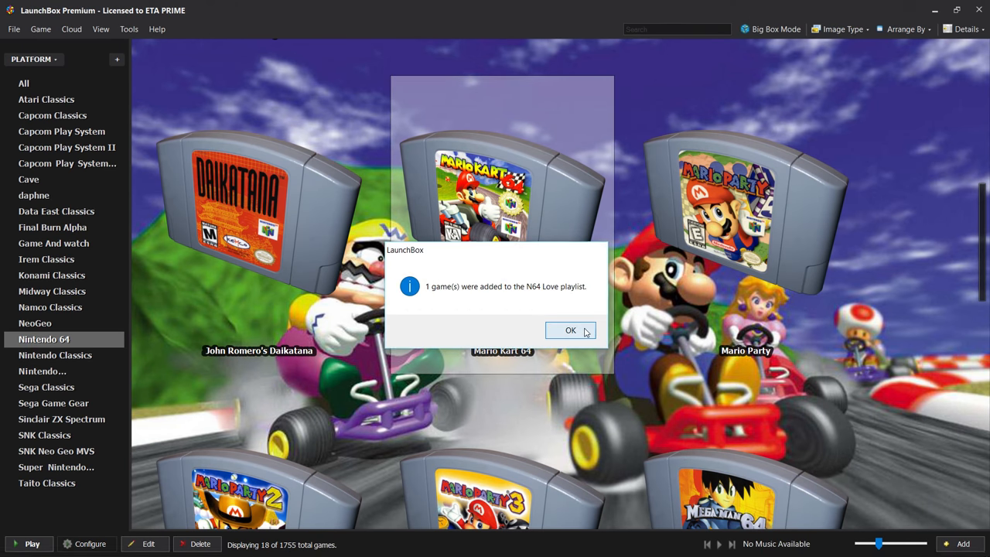
pyautogui.click(570, 330)
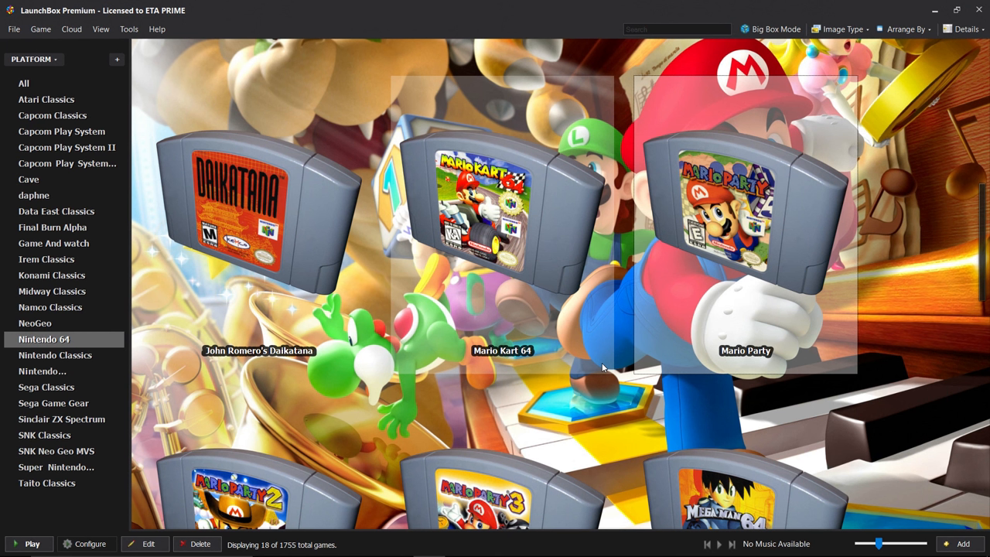
# Step: Group the sidebar by Playlists and show N64 Love with Banjo-Kazooie, Mario Kart 64 and Mario Party
pyautogui.click(23, 83)
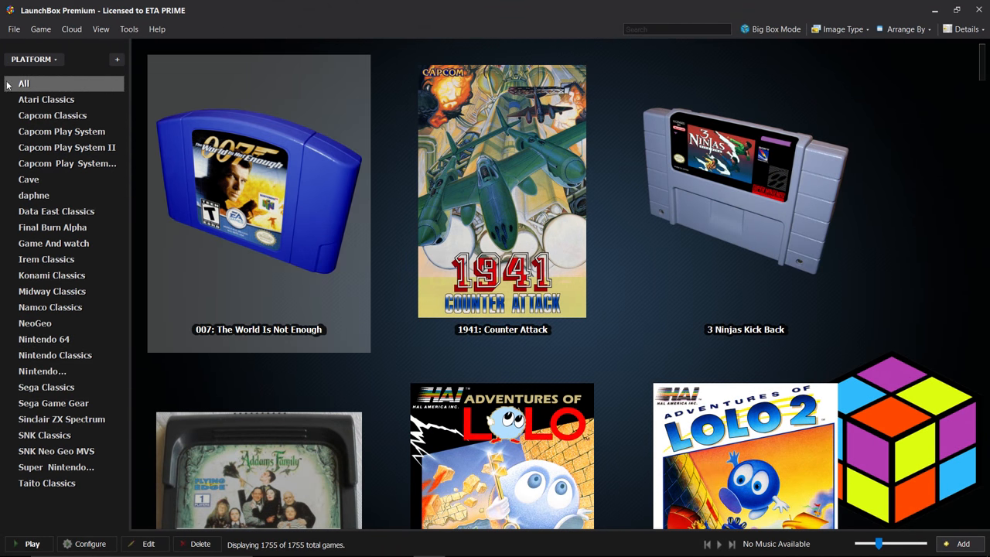
pyautogui.click(34, 59)
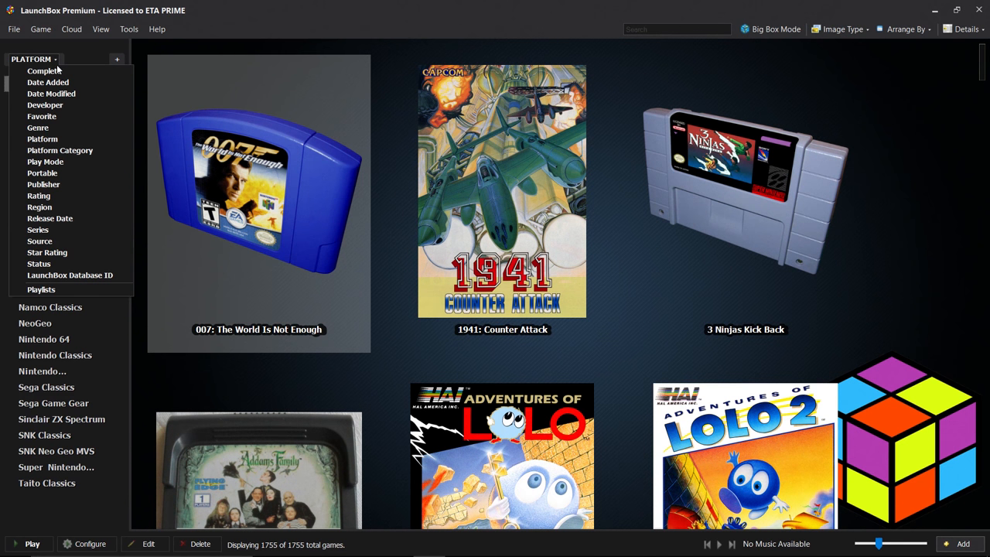
pyautogui.click(41, 288)
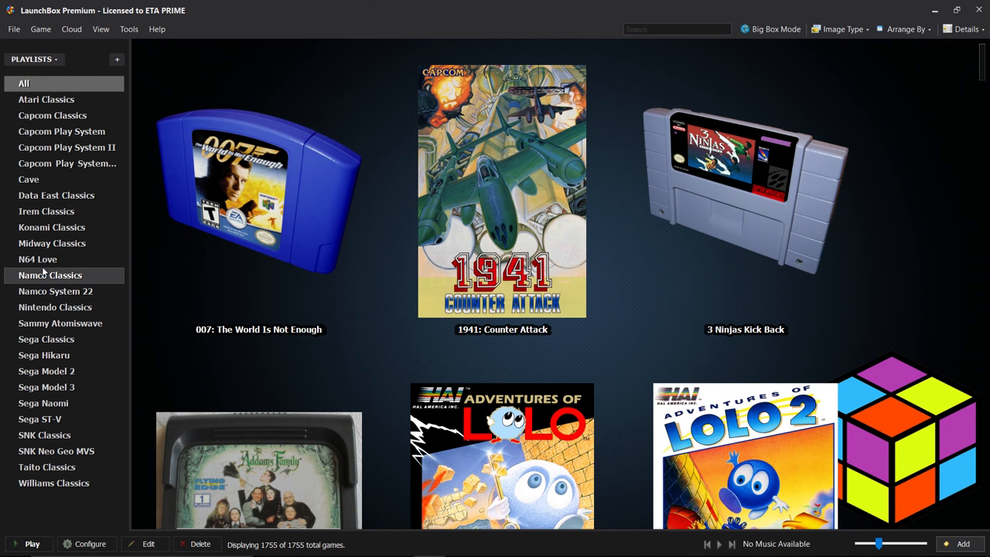
pyautogui.click(37, 259)
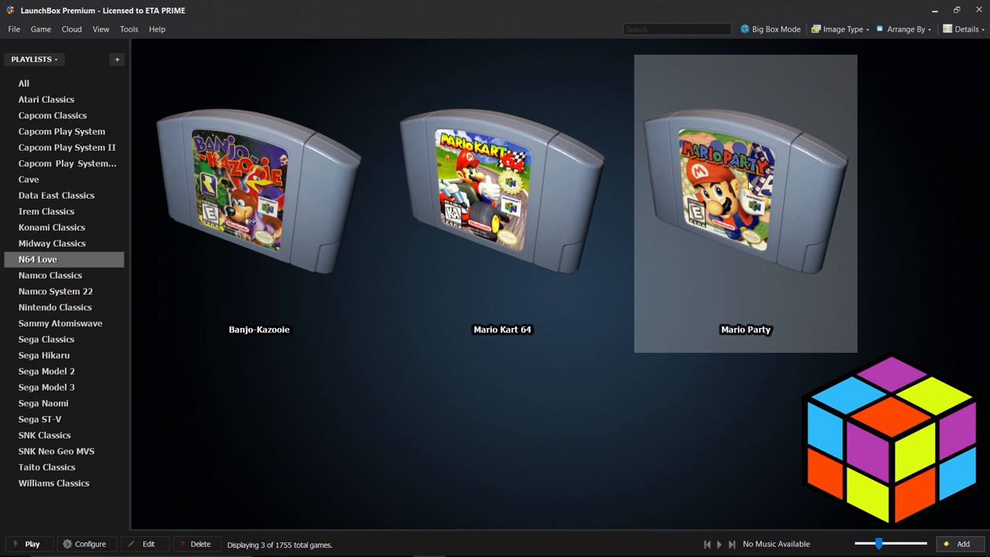
pyautogui.moveTo(703, 192)
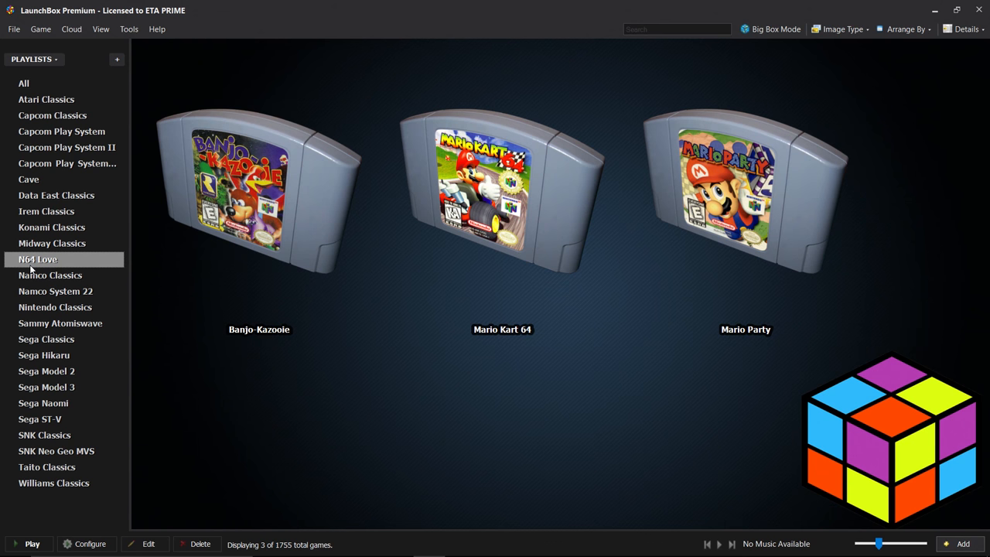
# Step: In the theme video downloader, preview Cave and tick Capcom Classics through Williams Classics for download
pyautogui.click(128, 29)
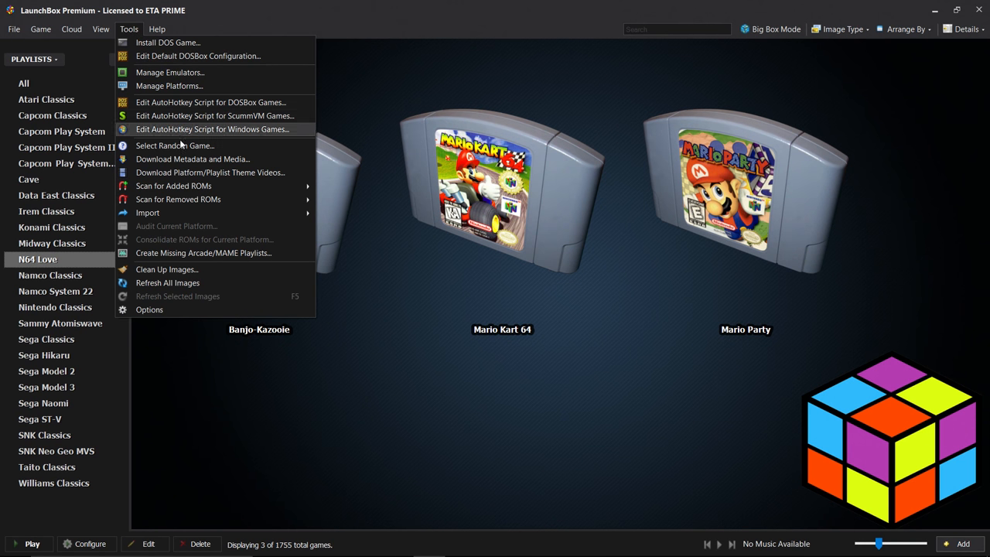
pyautogui.moveTo(191, 172)
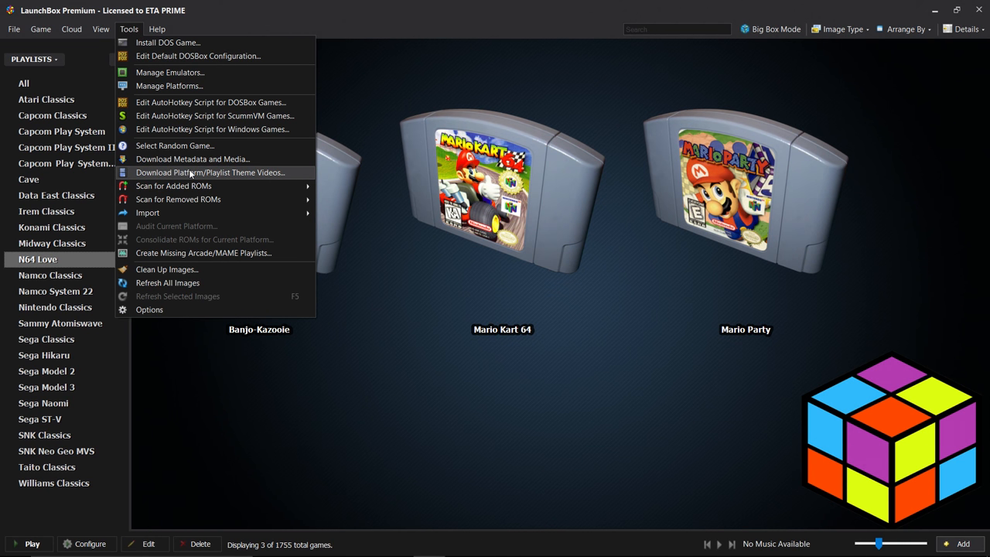
pyautogui.click(210, 172)
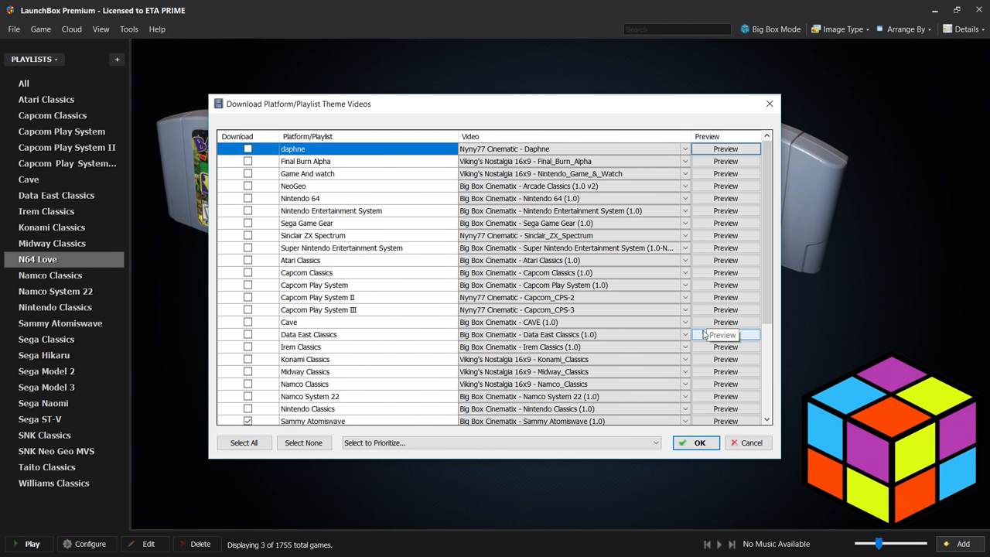
pyautogui.moveTo(653, 328)
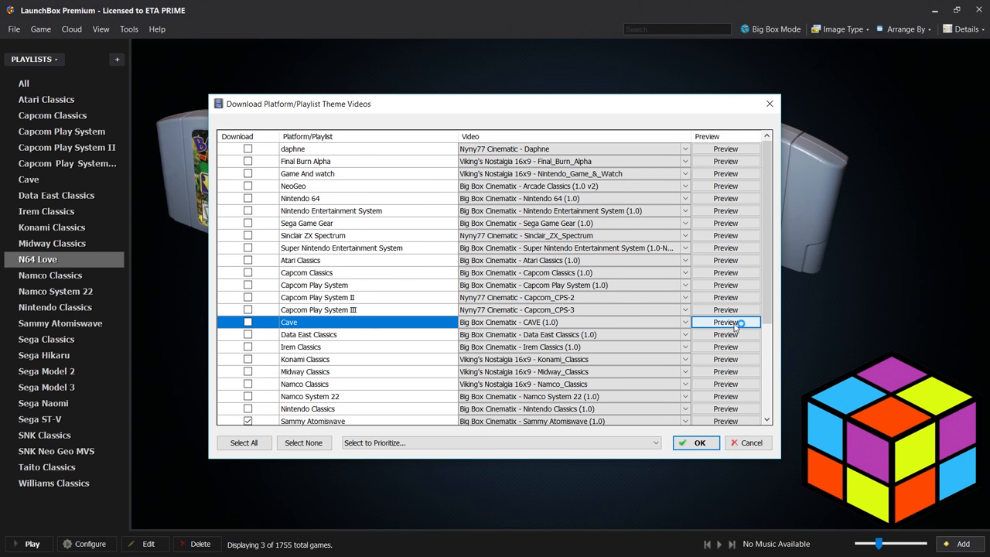
pyautogui.click(725, 322)
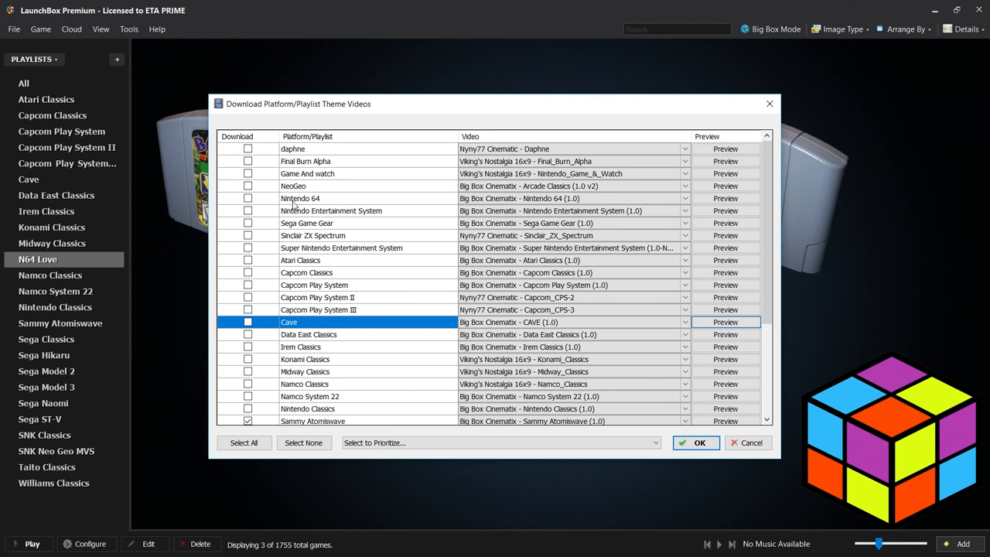
pyautogui.moveTo(265, 282)
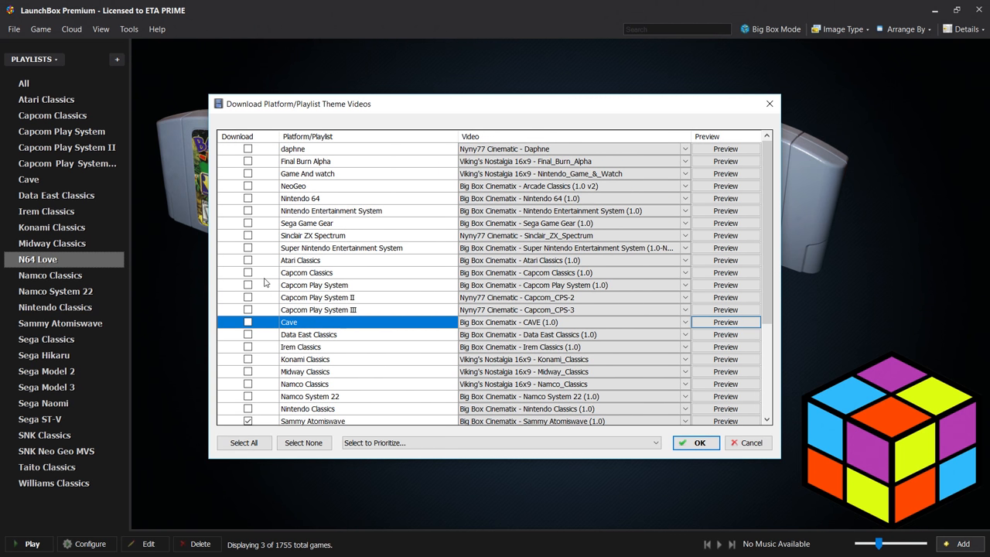
pyautogui.click(247, 297)
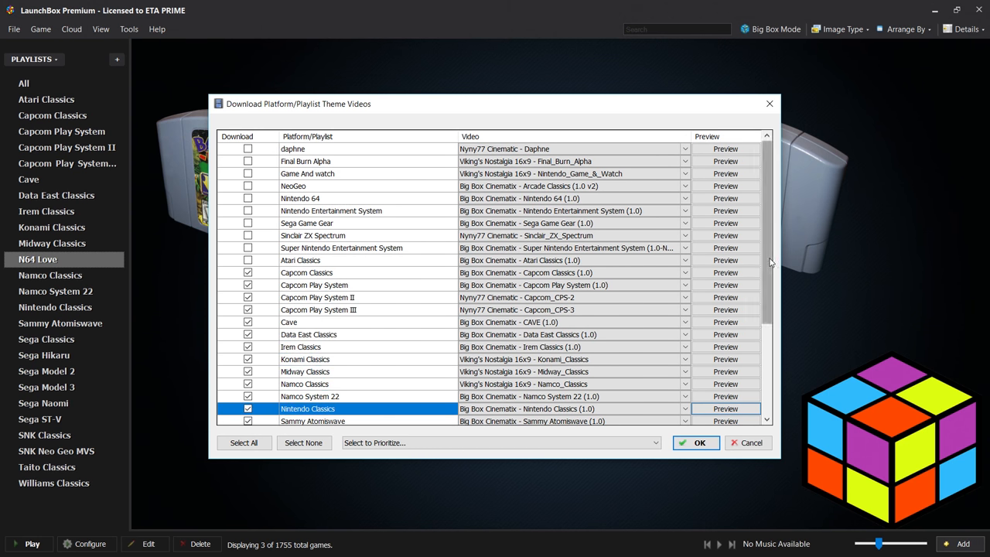
pyautogui.scroll(-3)
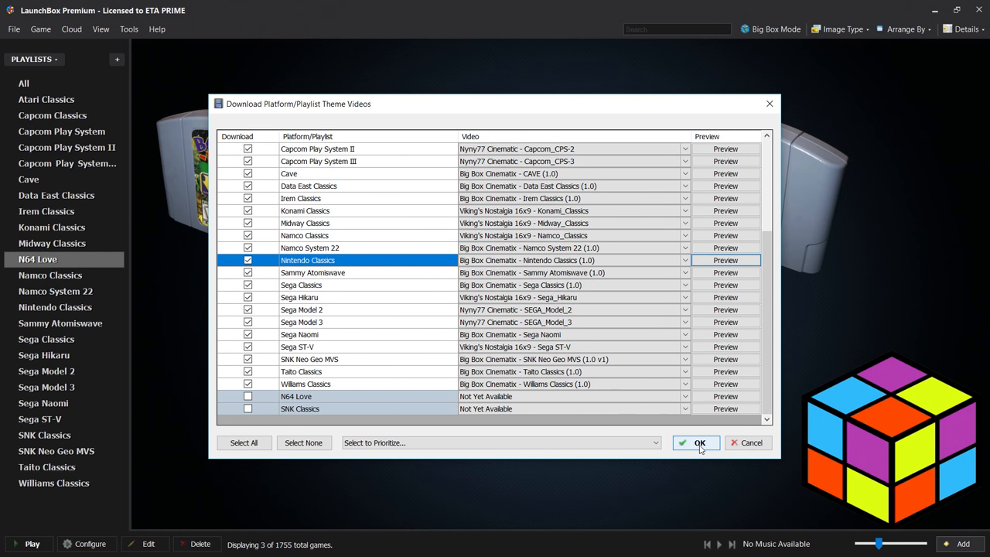
# Step: Download the theme videos for the 22 ticked platforms and playlists and dismiss the success message
pyautogui.click(695, 442)
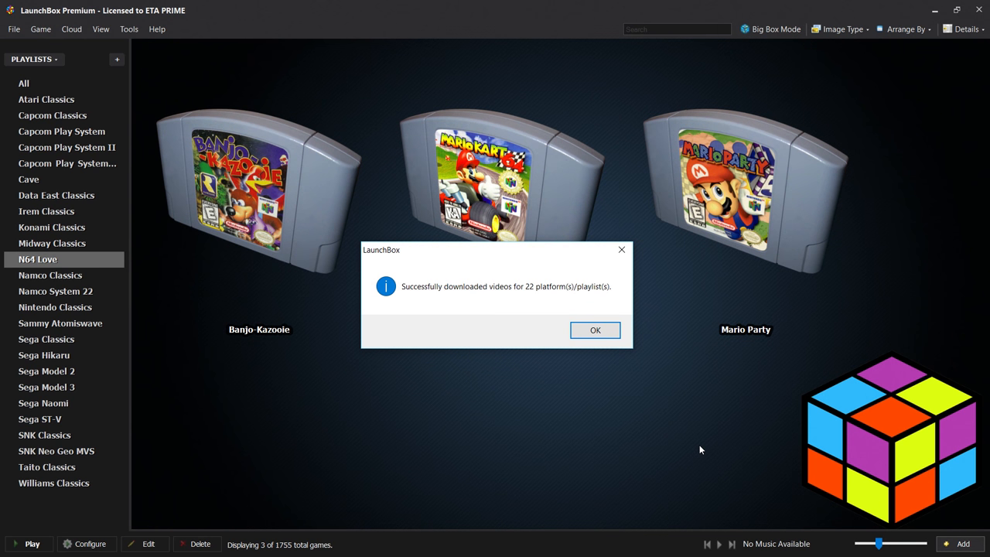
pyautogui.click(595, 329)
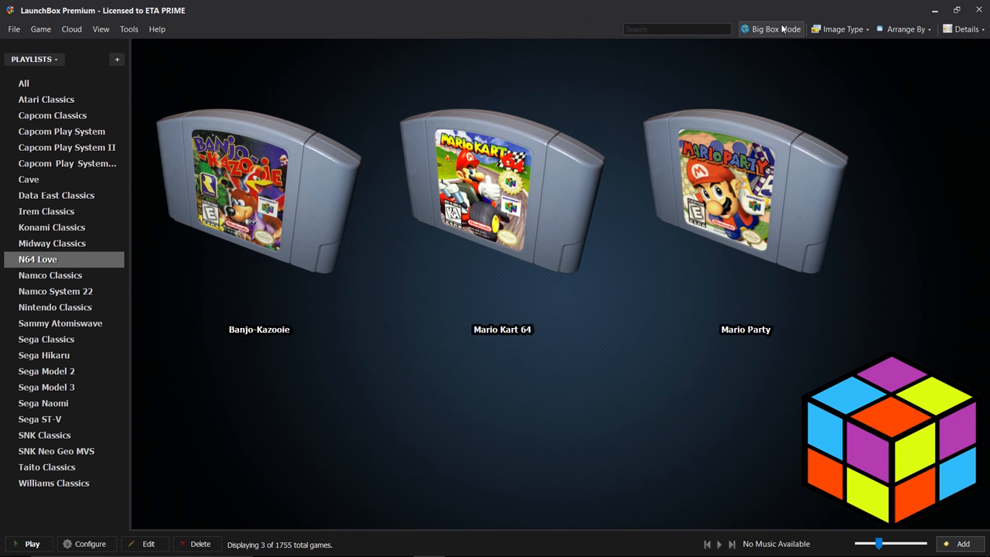
pyautogui.moveTo(773, 29)
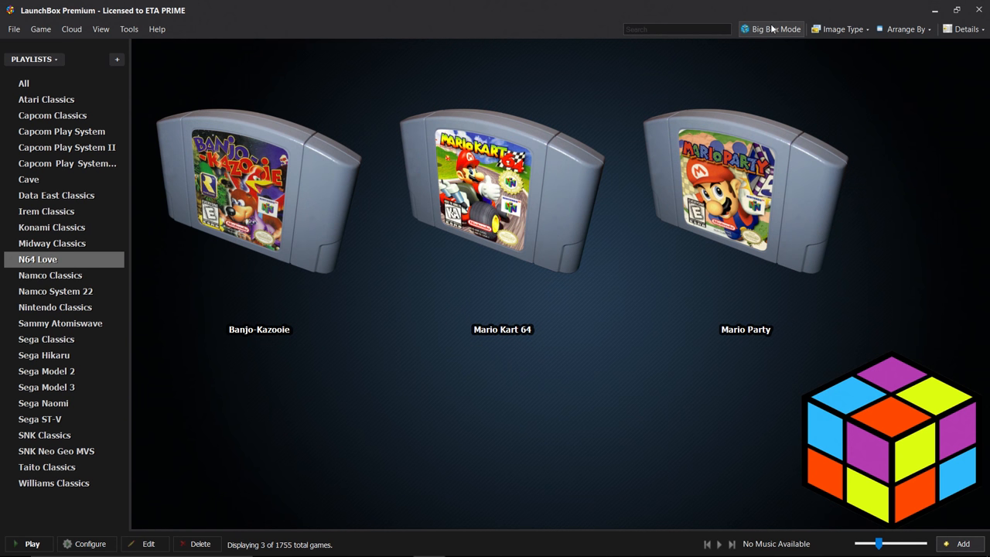
pyautogui.moveTo(763, 37)
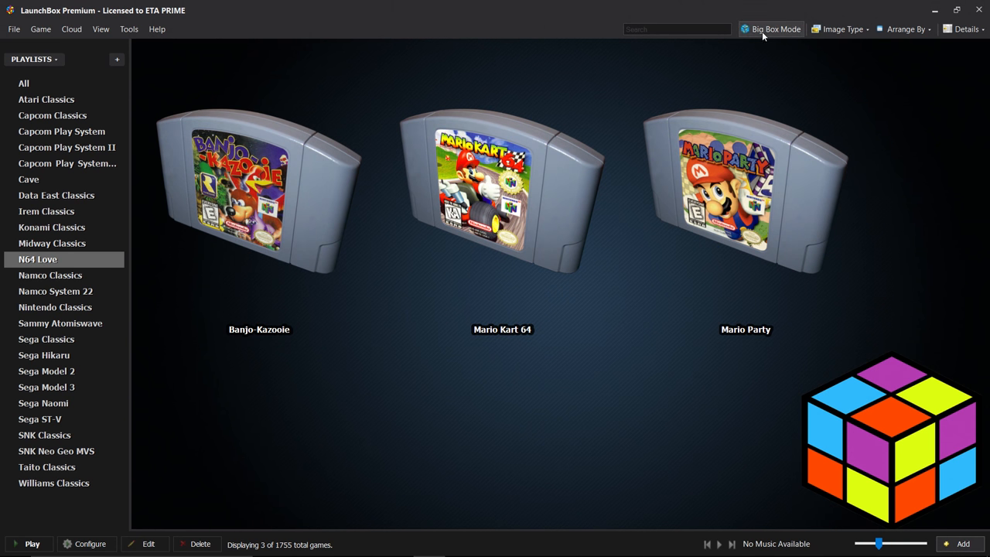
# Step: Switch to Big Box, scroll through the themed platform wheel and launch DoDonPachi
pyautogui.click(775, 29)
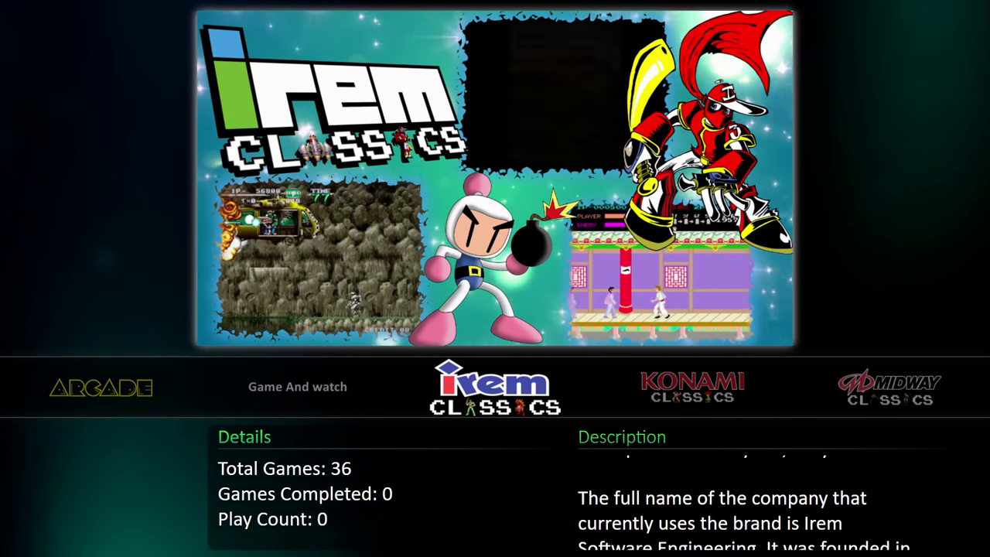
pyautogui.hscroll(3)
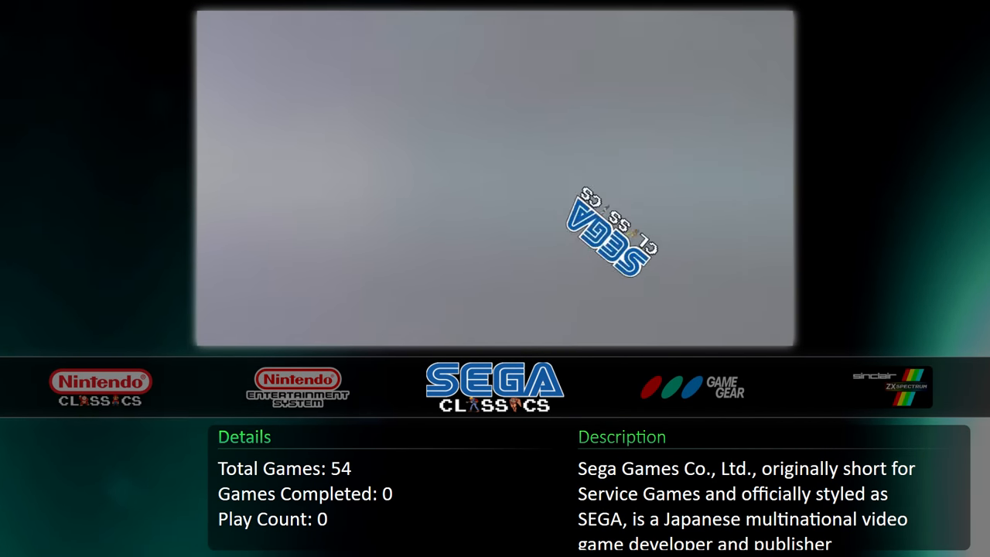
pyautogui.hscroll(3)
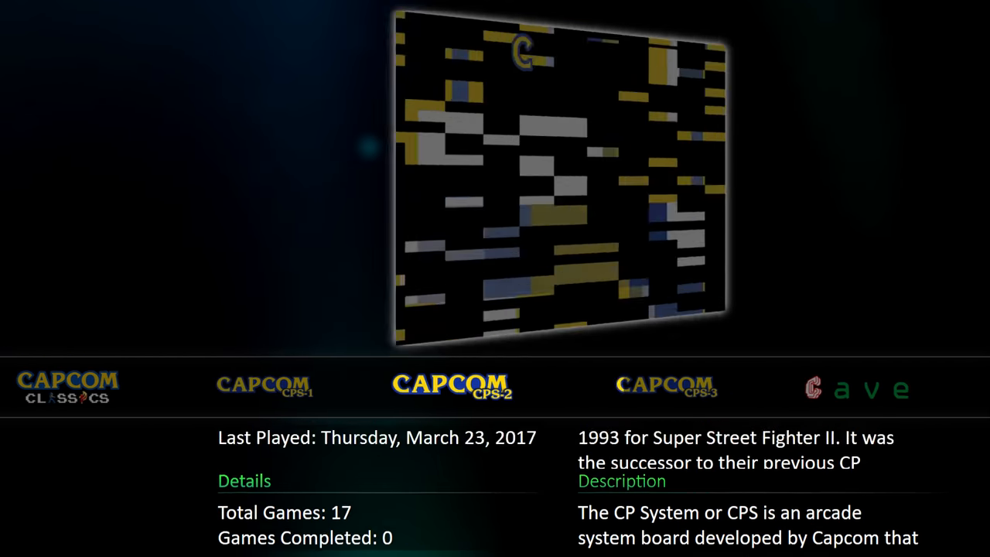
pyautogui.hscroll(3)
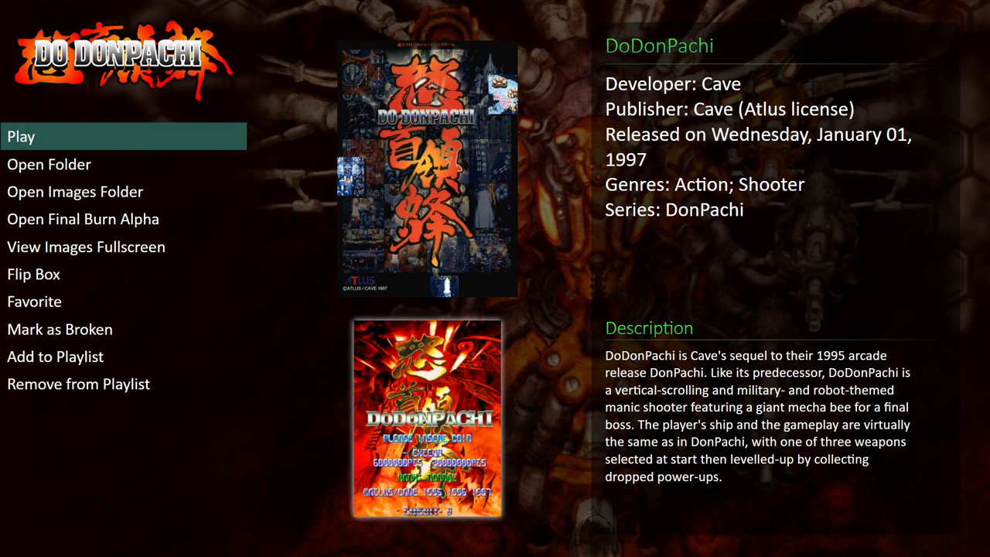
pyautogui.click(21, 136)
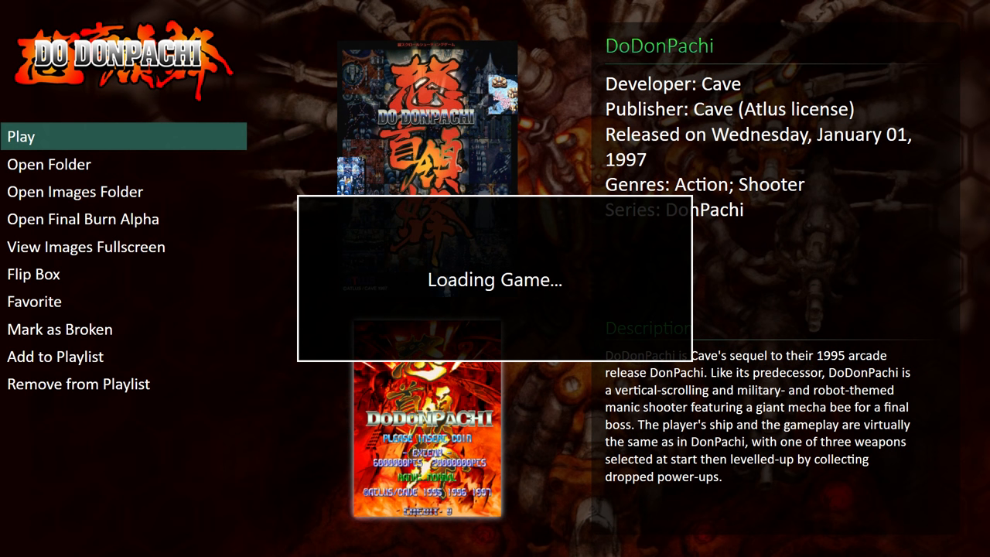